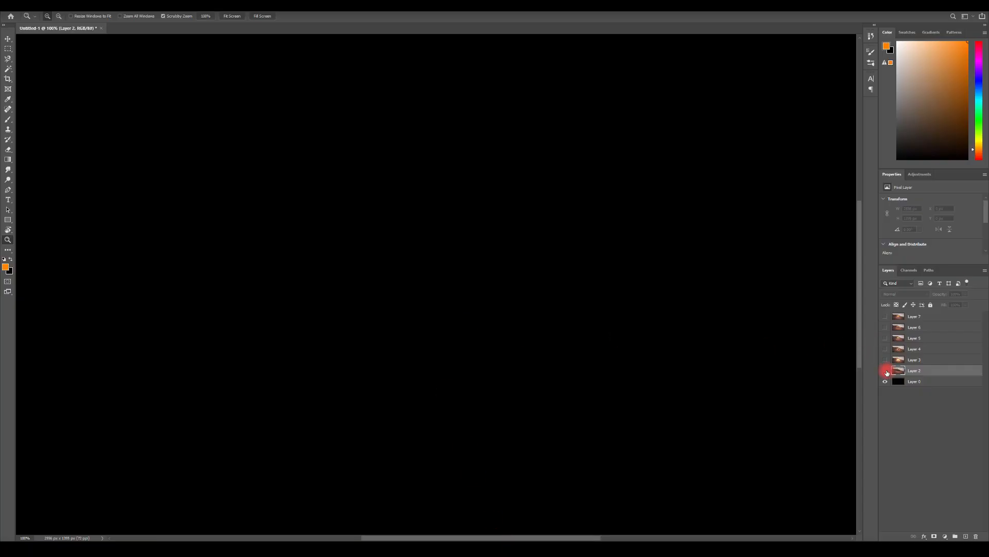
Show Layer 2 so the desert landscape with the debris cloud appears over the black base.
left_click(885, 370)
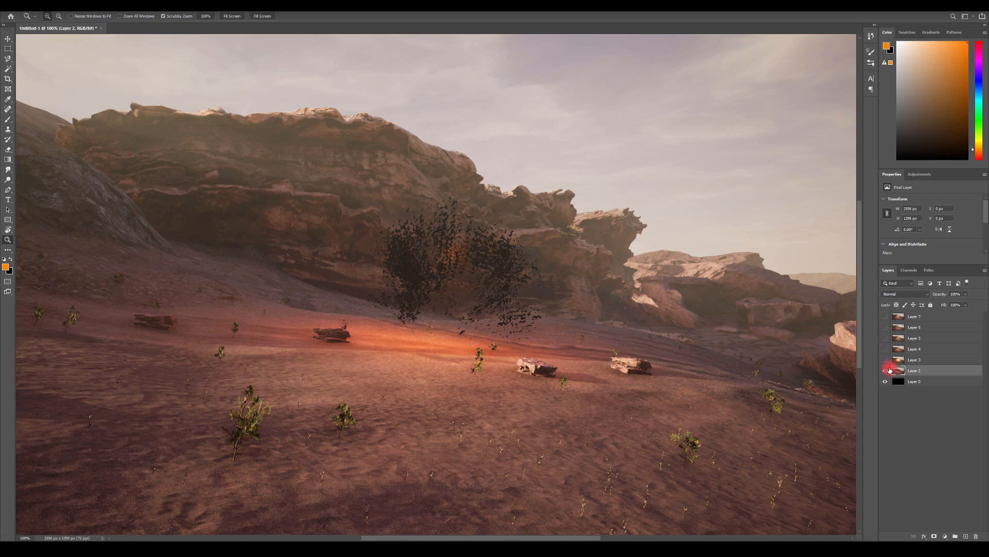
mouse_move(885, 370)
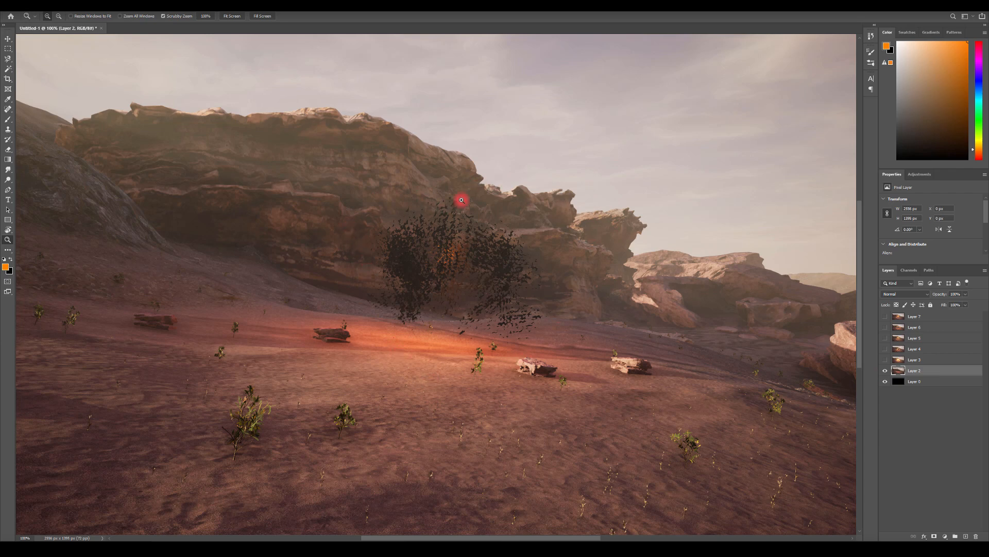
mouse_move(509, 208)
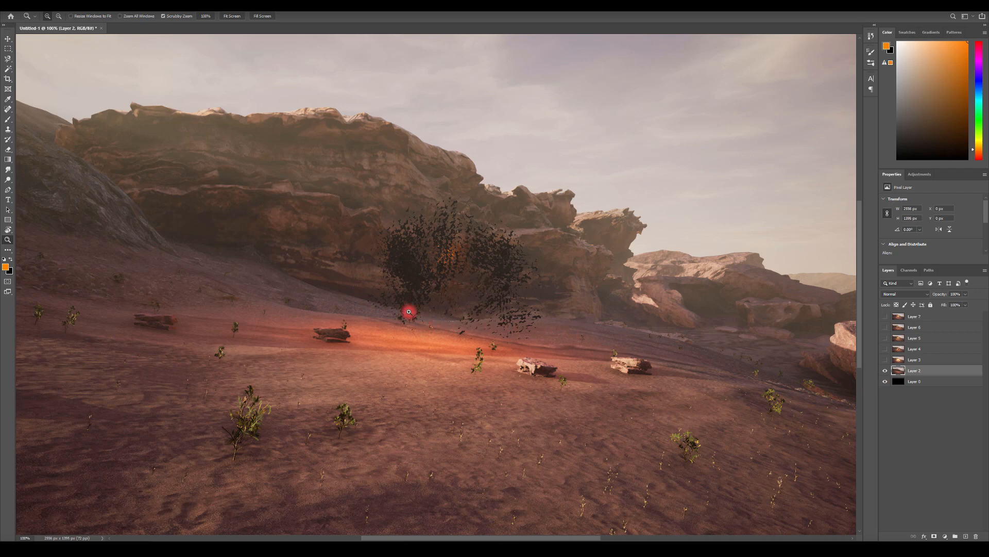
mouse_move(398, 323)
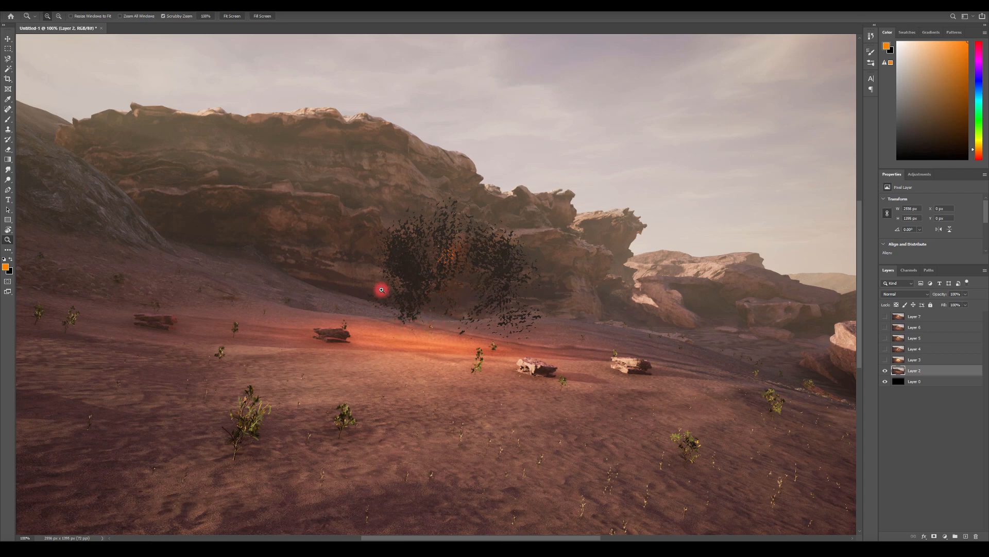
mouse_move(477, 210)
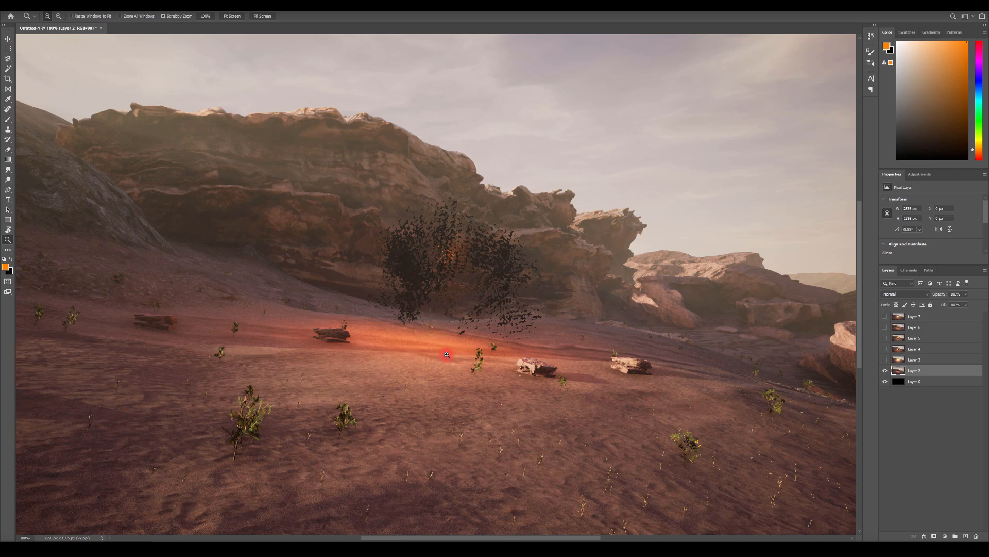
mouse_move(424, 355)
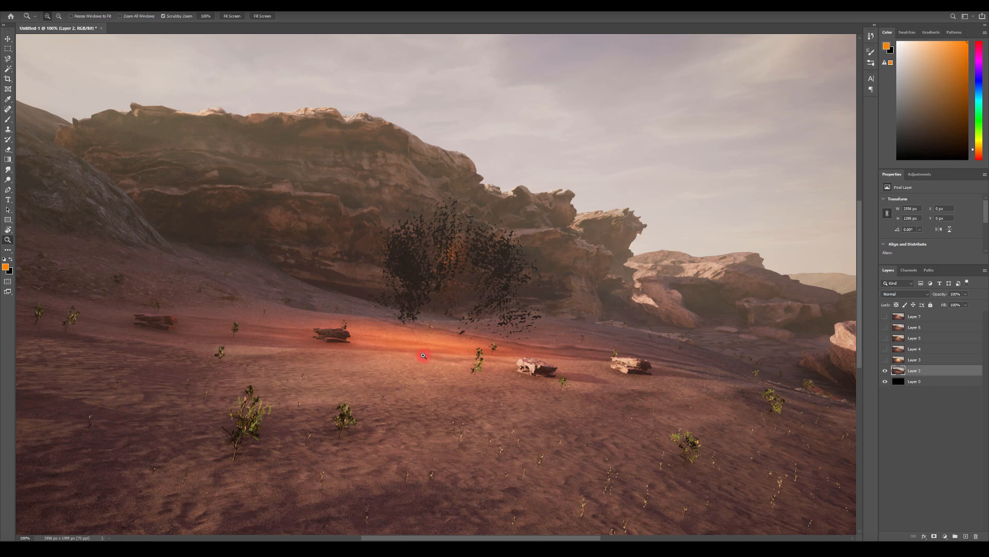
mouse_move(460, 333)
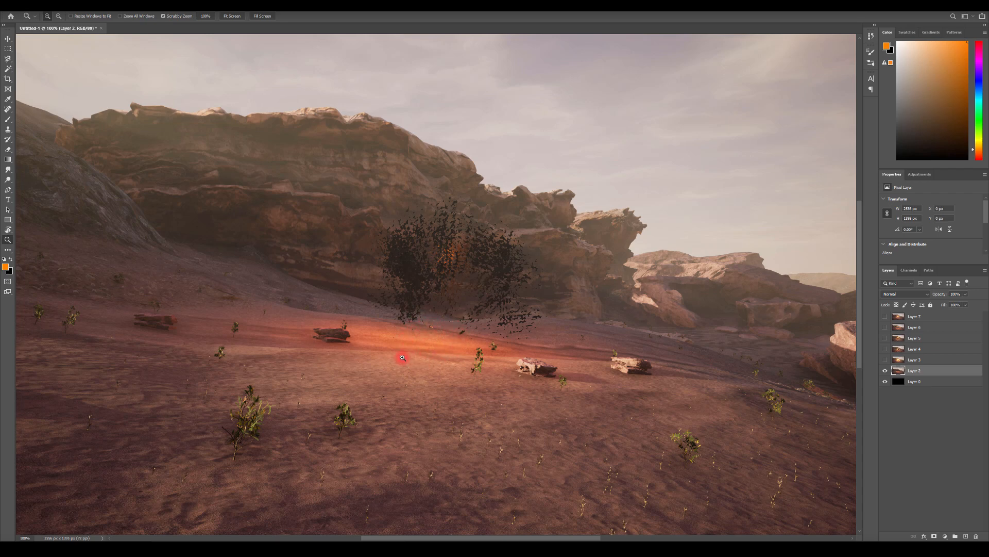
mouse_move(434, 316)
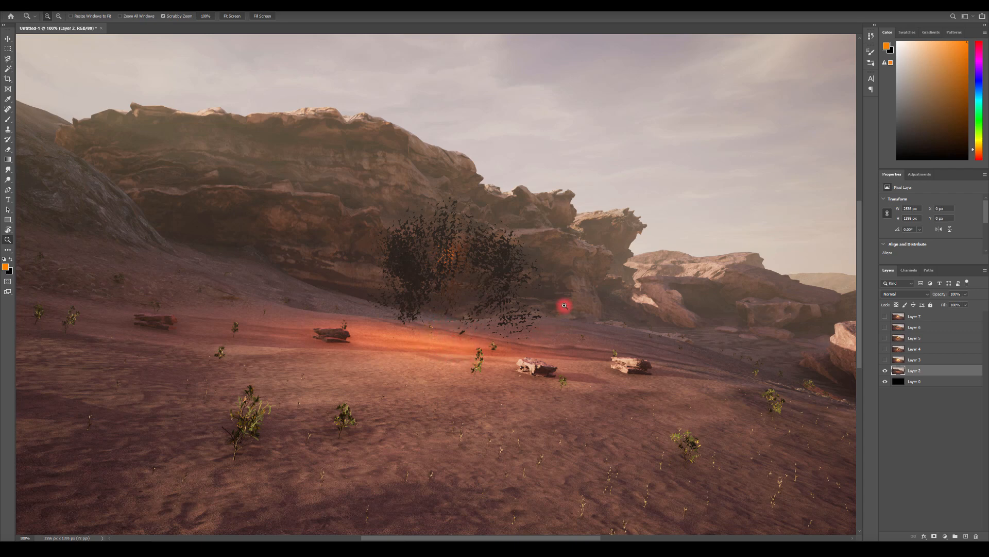
mouse_move(549, 311)
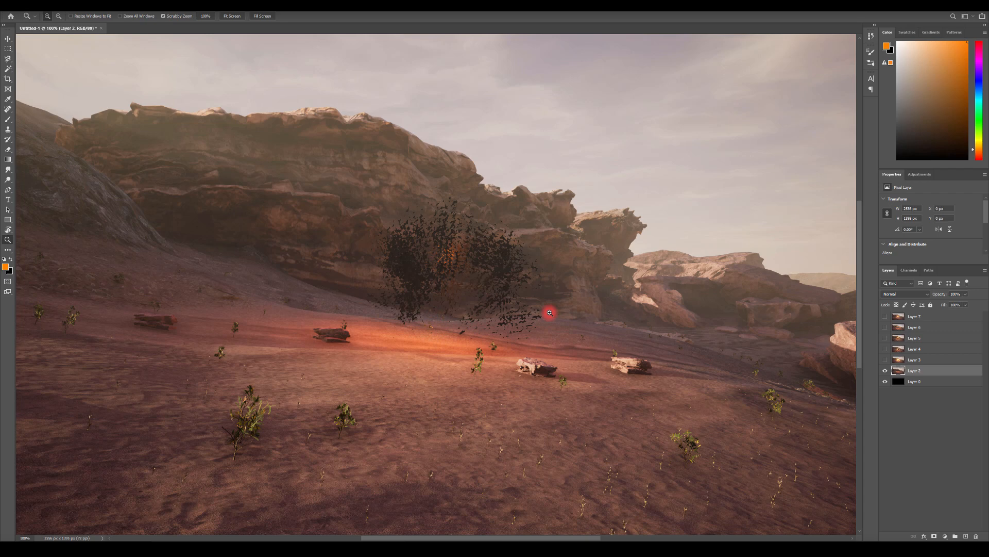
mouse_move(520, 308)
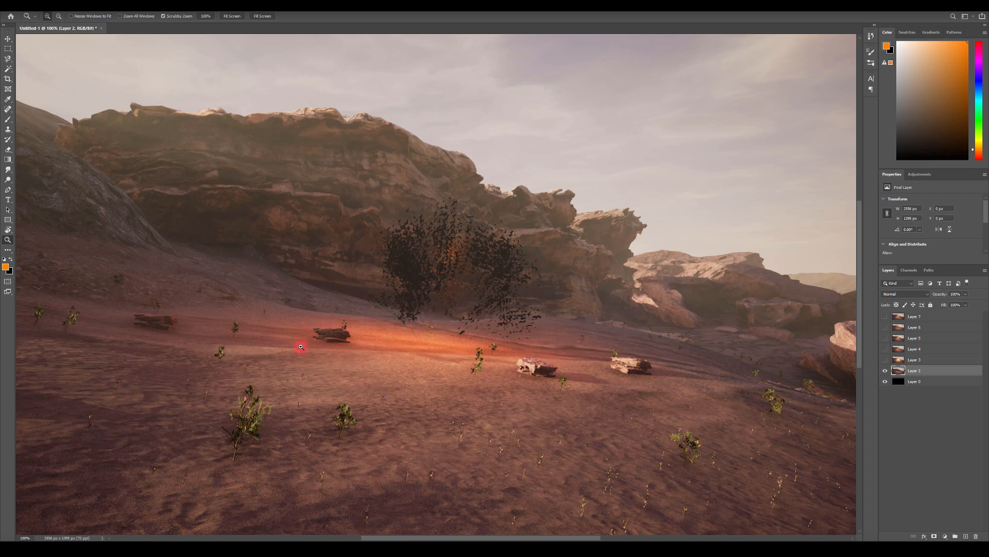
mouse_move(305, 338)
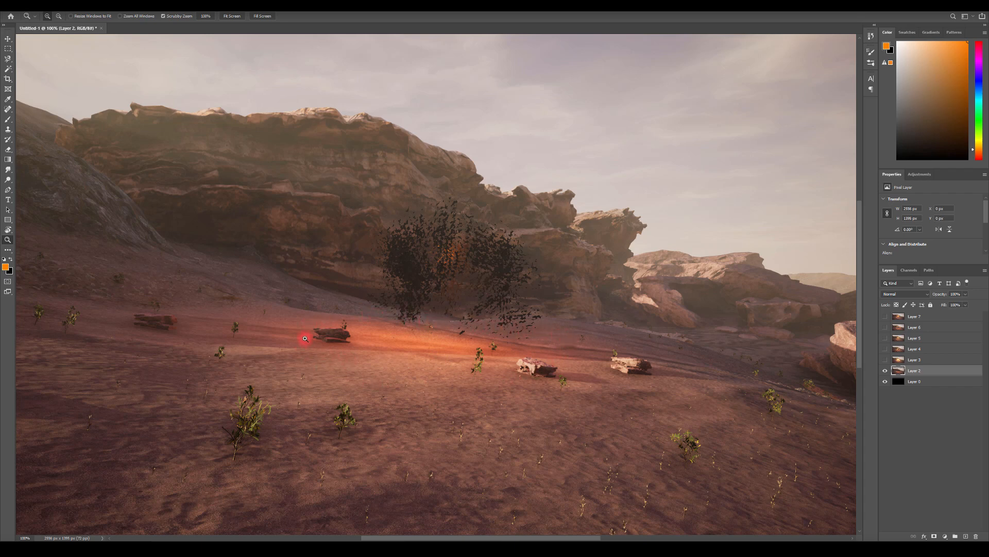
mouse_move(415, 318)
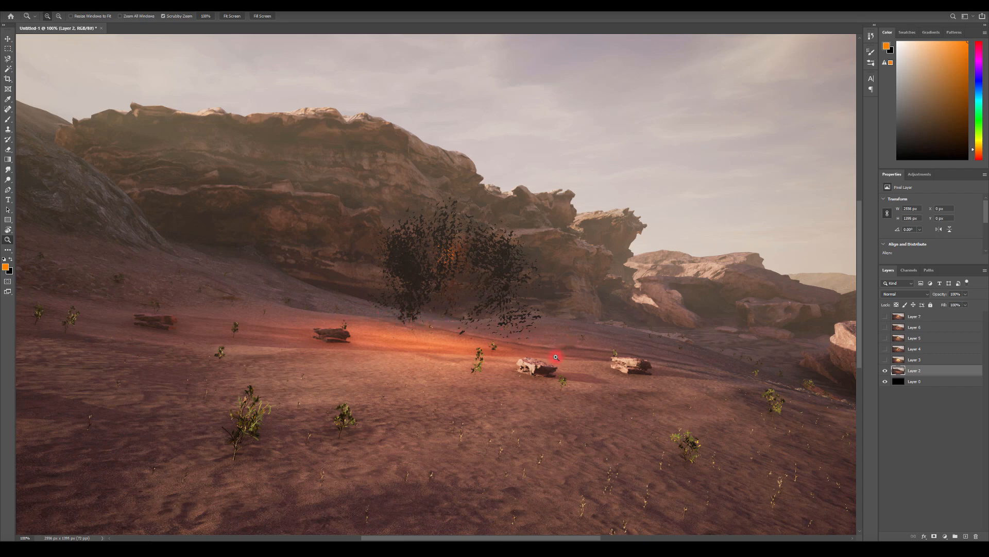
mouse_move(460, 331)
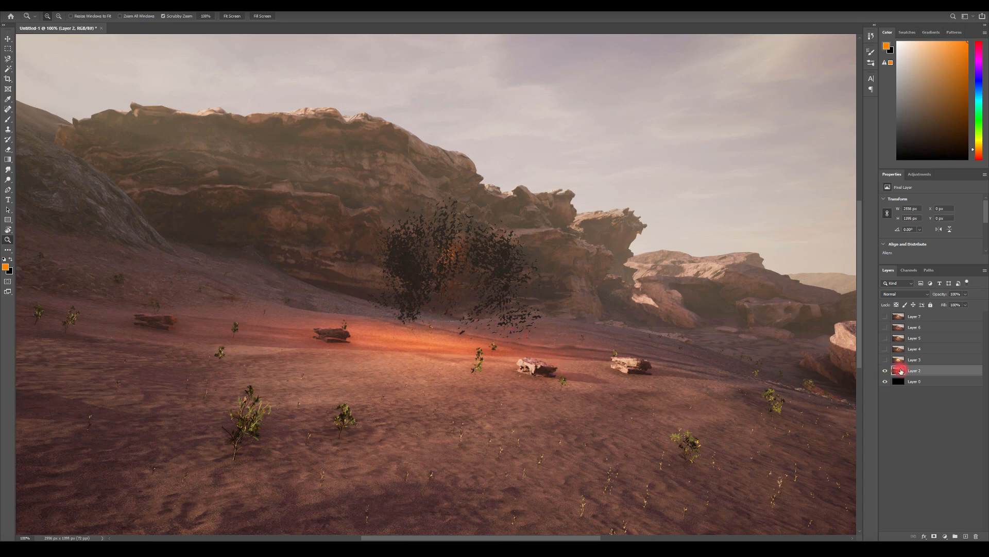
Show Layer 3 to add the glowing fireball burst over the desert scene.
left_click(885, 359)
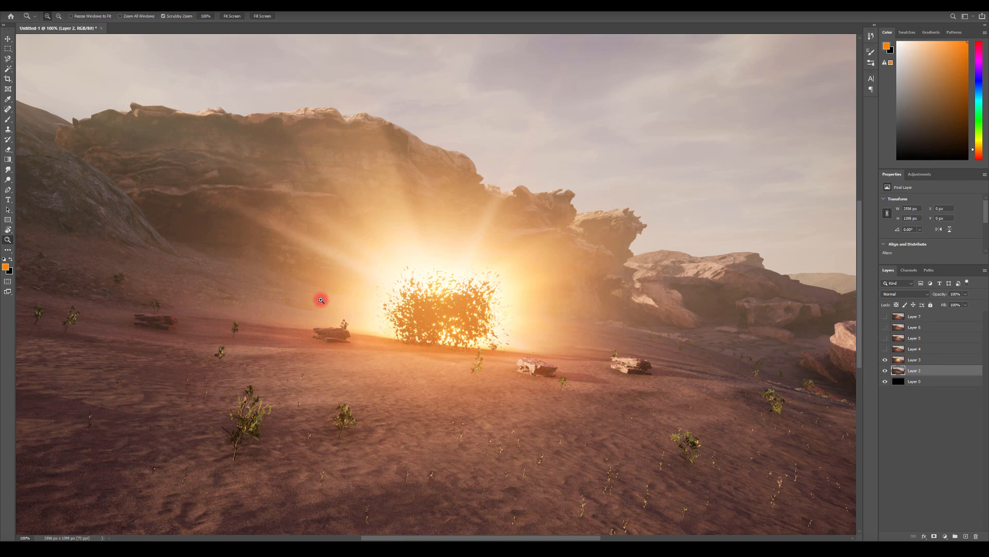
mouse_move(386, 112)
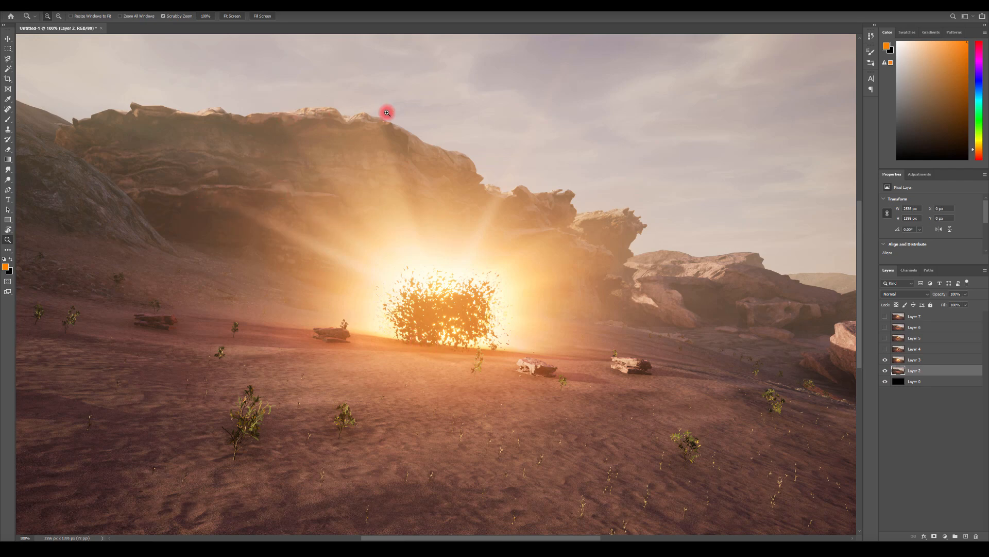
mouse_move(522, 193)
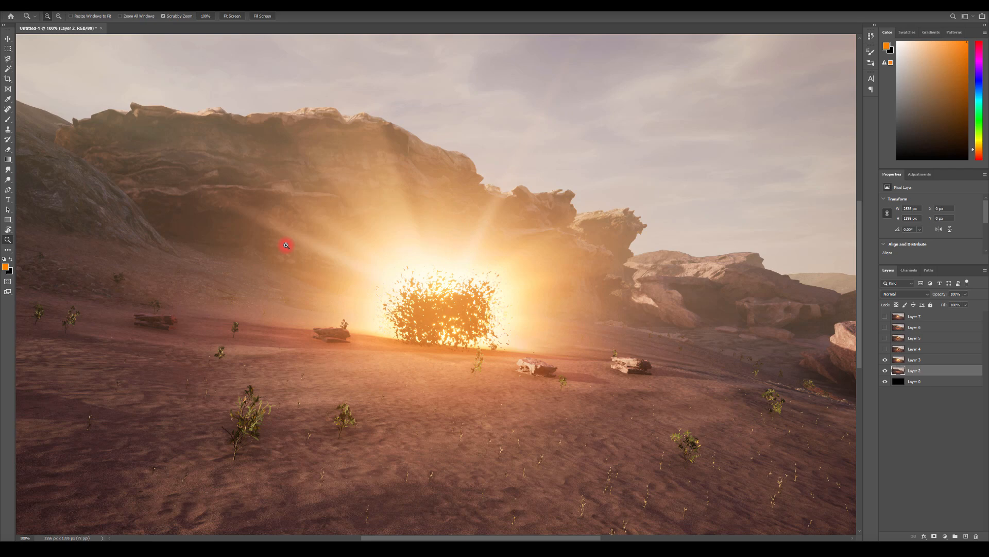
mouse_move(342, 243)
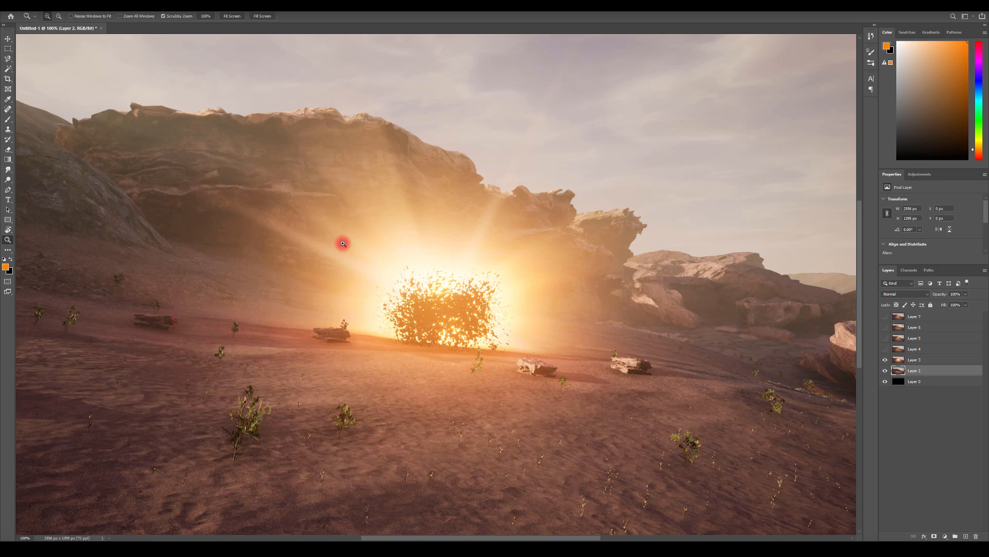
mouse_move(358, 224)
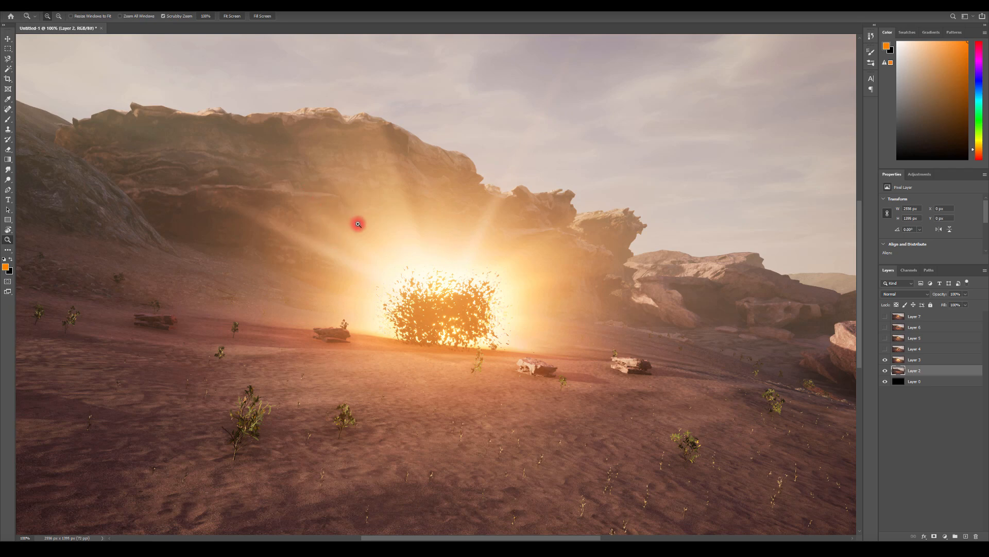
mouse_move(389, 105)
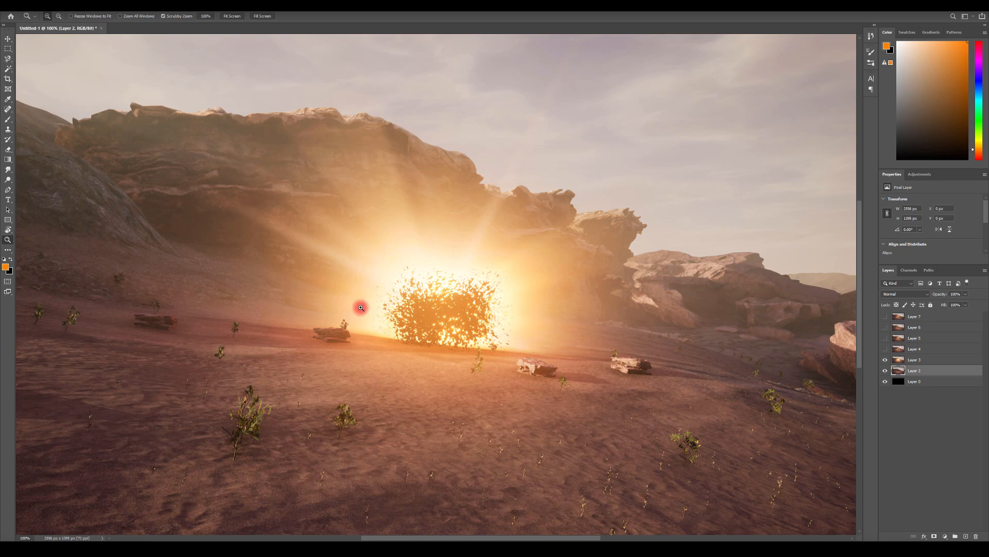
mouse_move(522, 343)
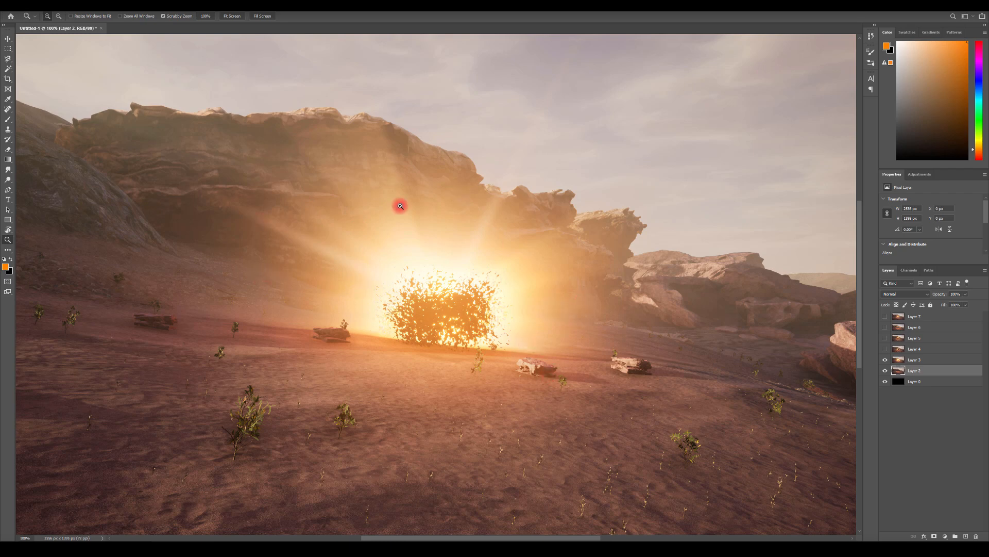
mouse_move(566, 232)
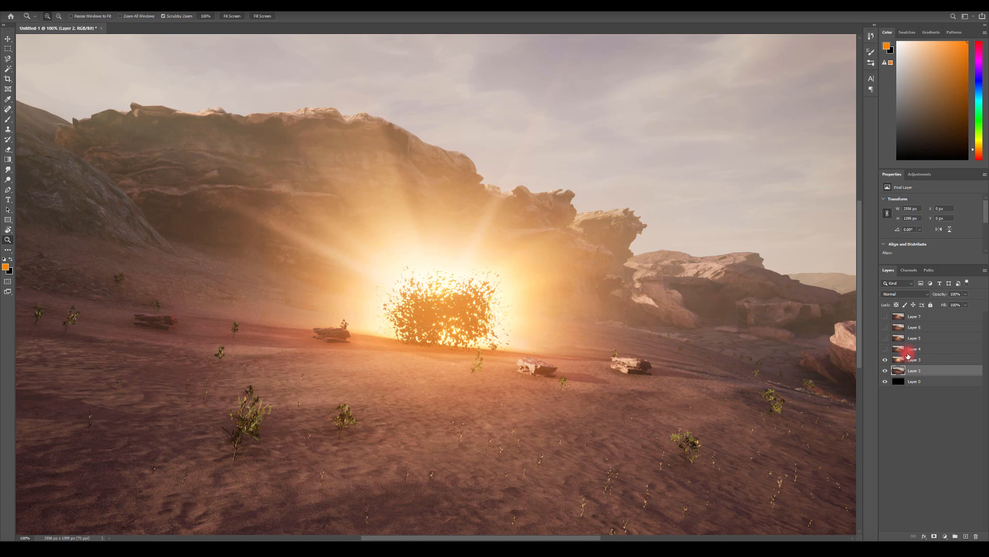
Toggle Layer 4's visibility to reveal the dark debris burst with streaks against the cliff.
left_click(885, 350)
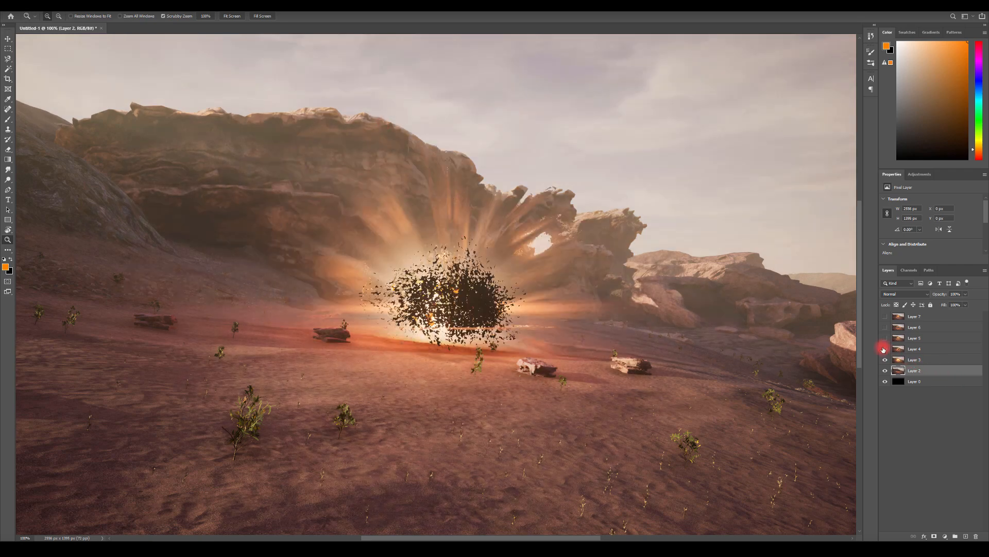
left_click(885, 349)
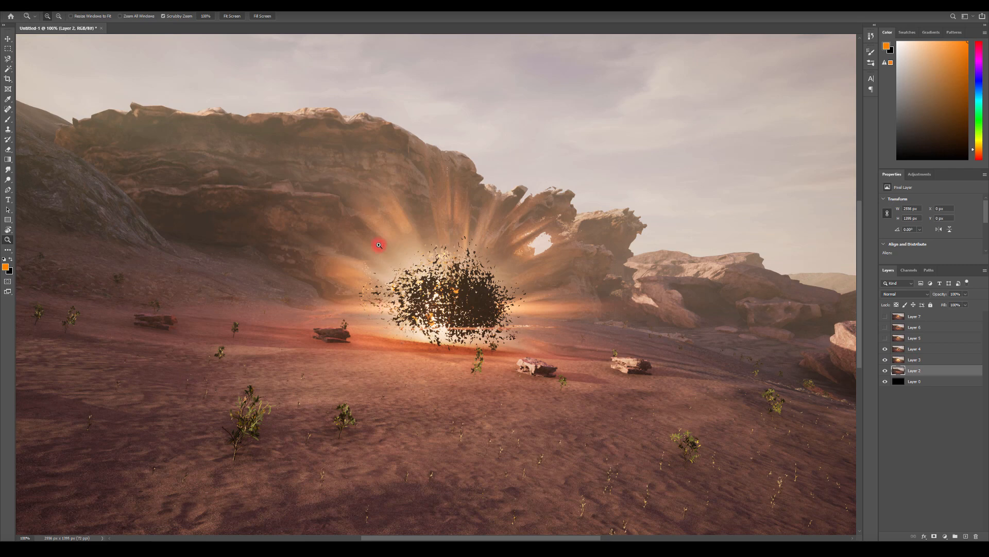
mouse_move(385, 239)
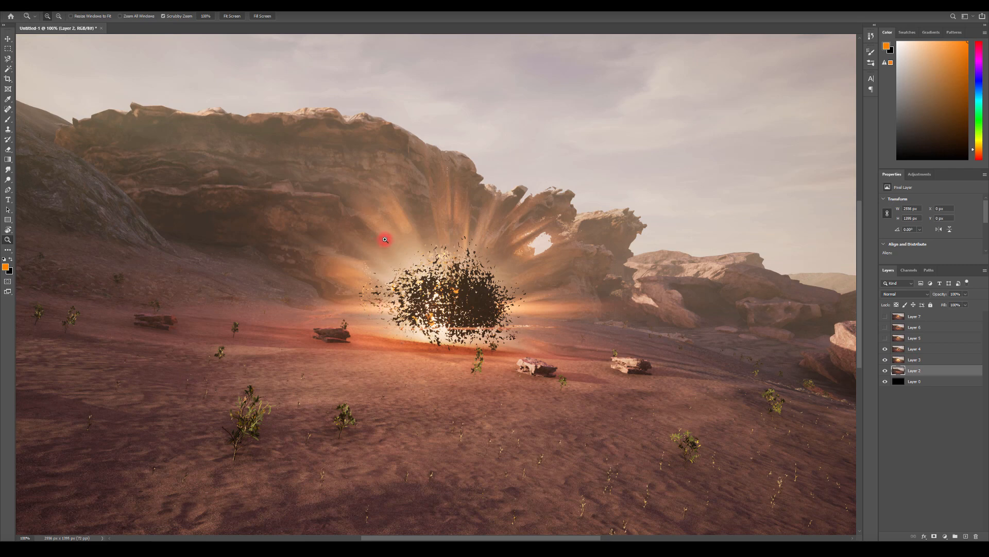
mouse_move(347, 208)
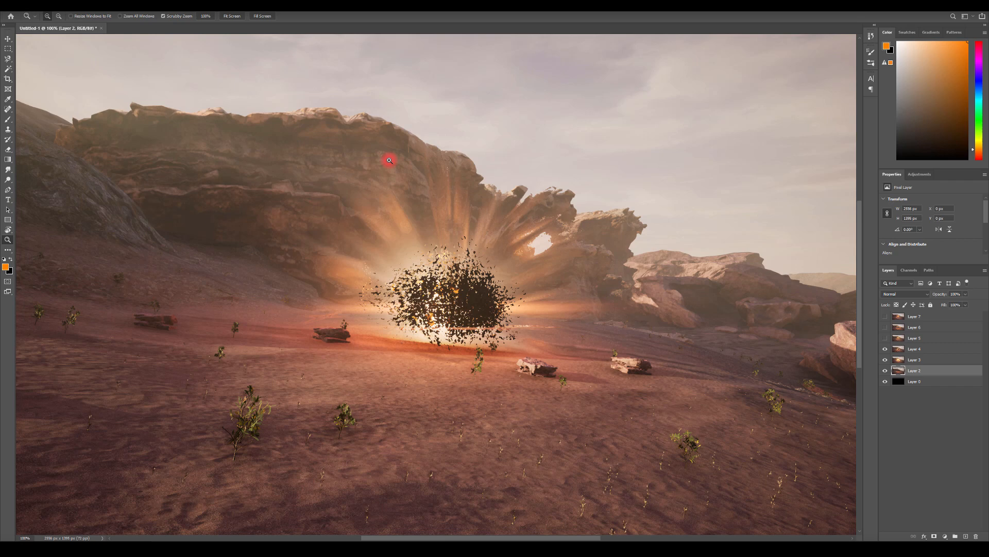
mouse_move(382, 237)
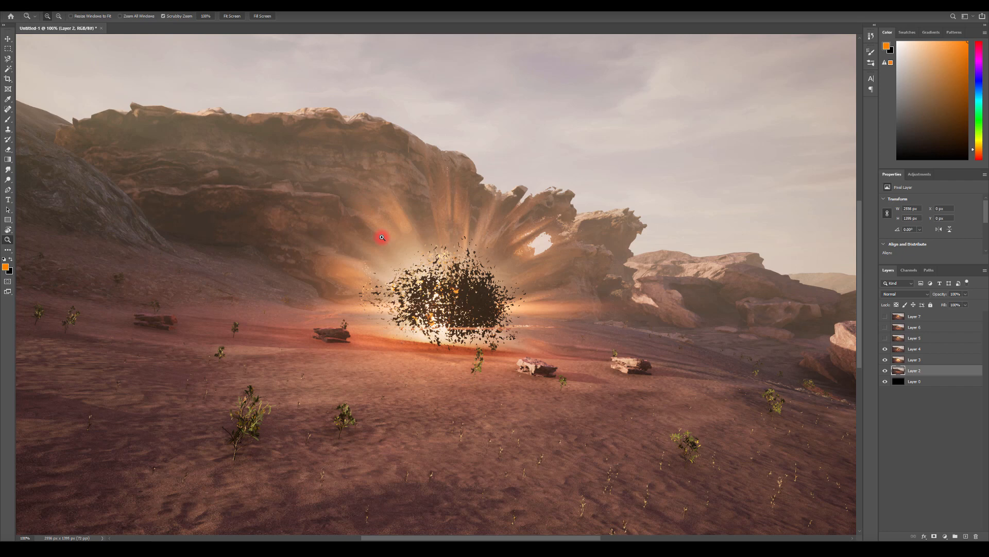
mouse_move(264, 268)
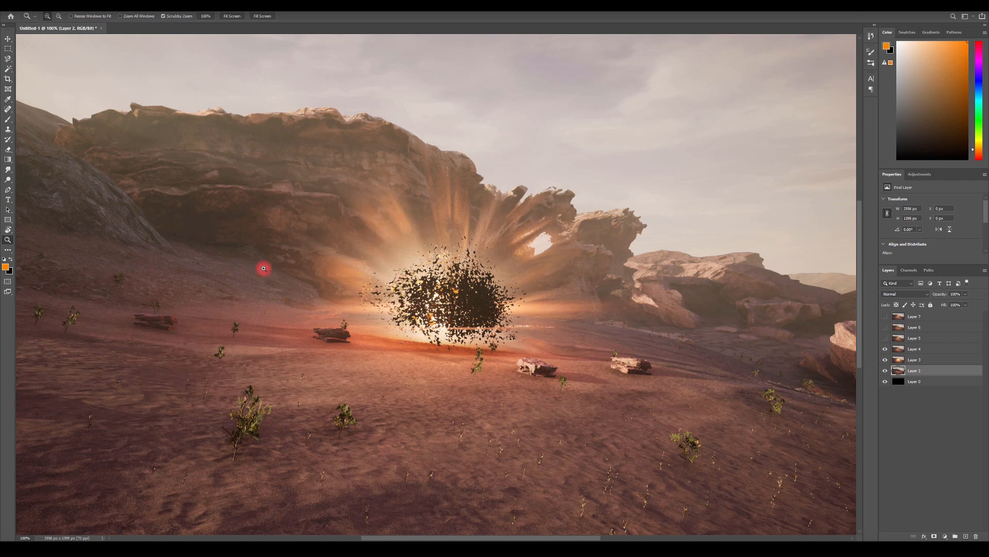
mouse_move(300, 260)
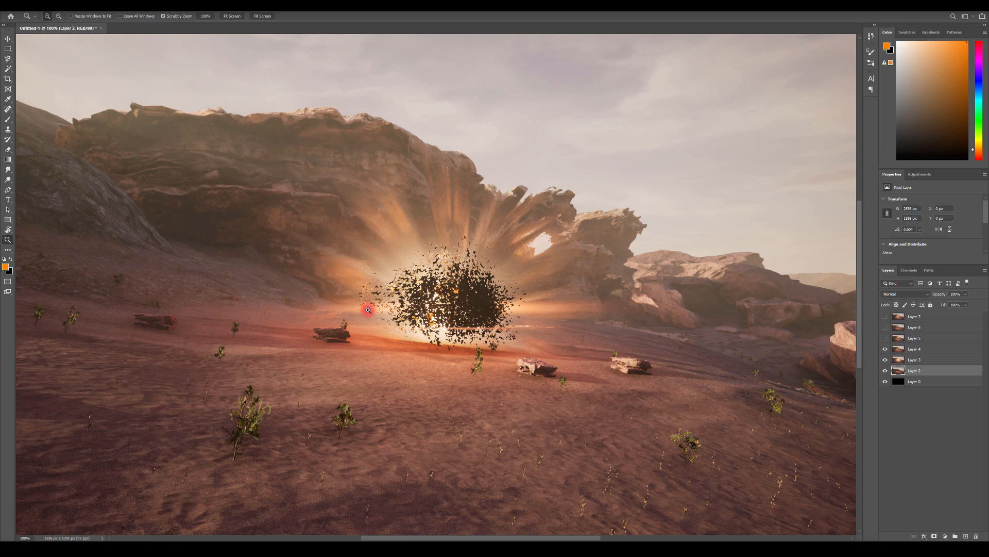
mouse_move(589, 184)
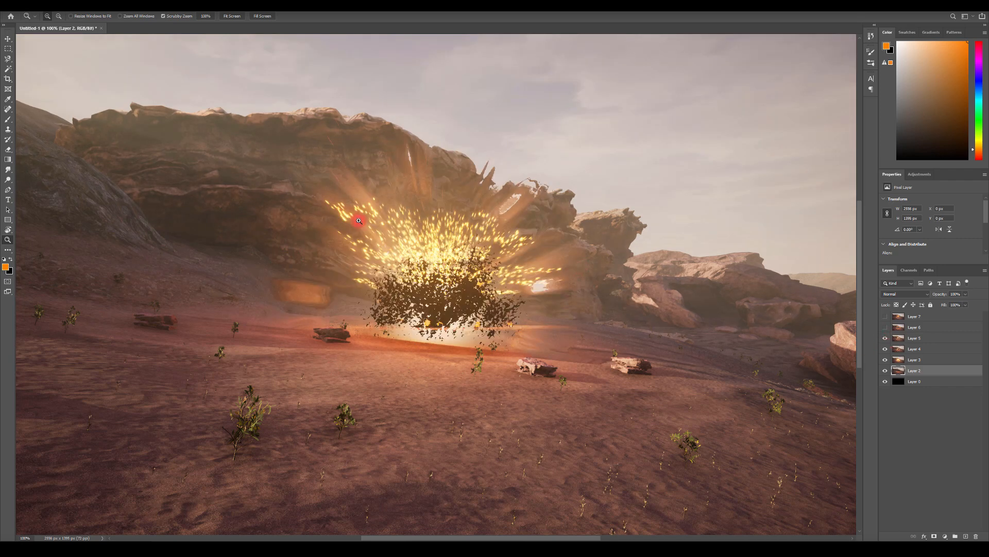
mouse_move(551, 261)
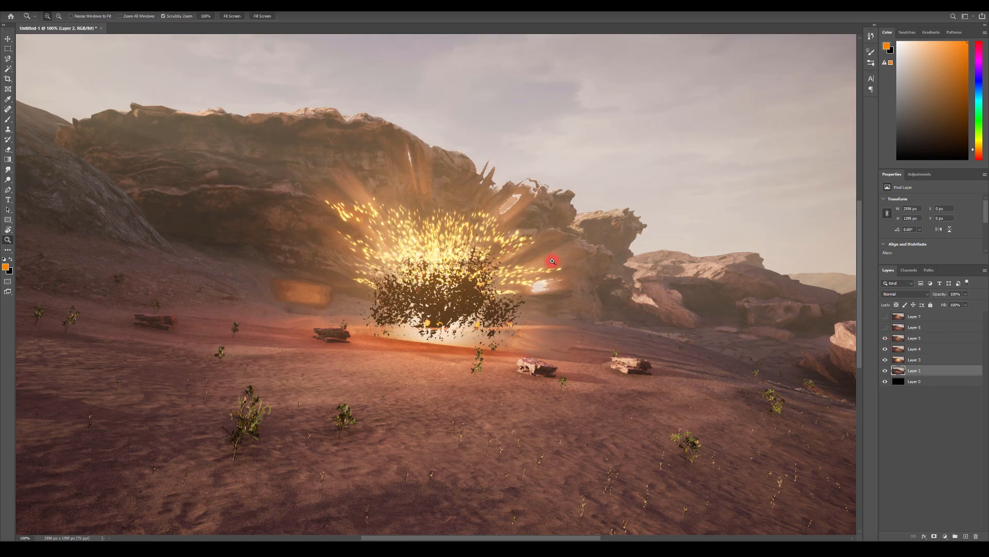
mouse_move(479, 235)
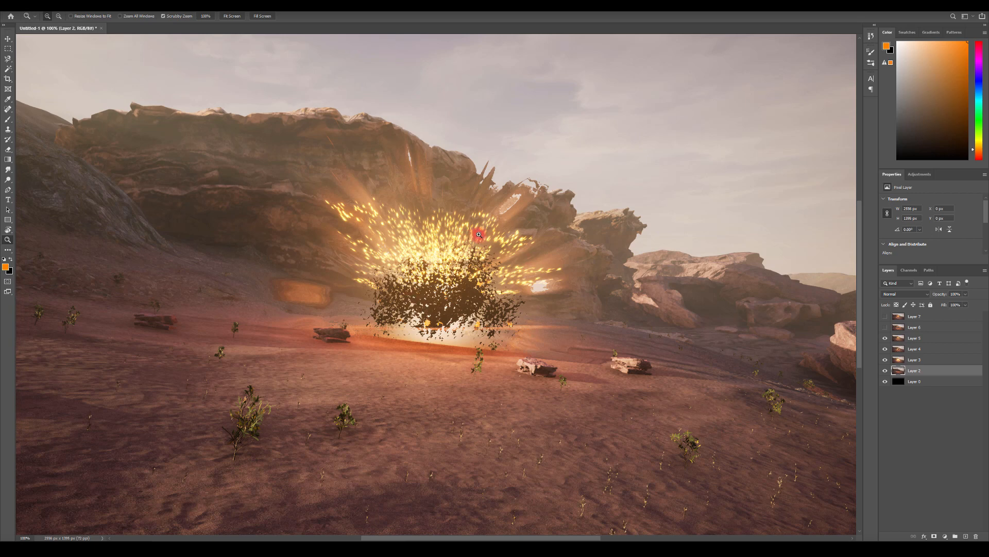
mouse_move(297, 203)
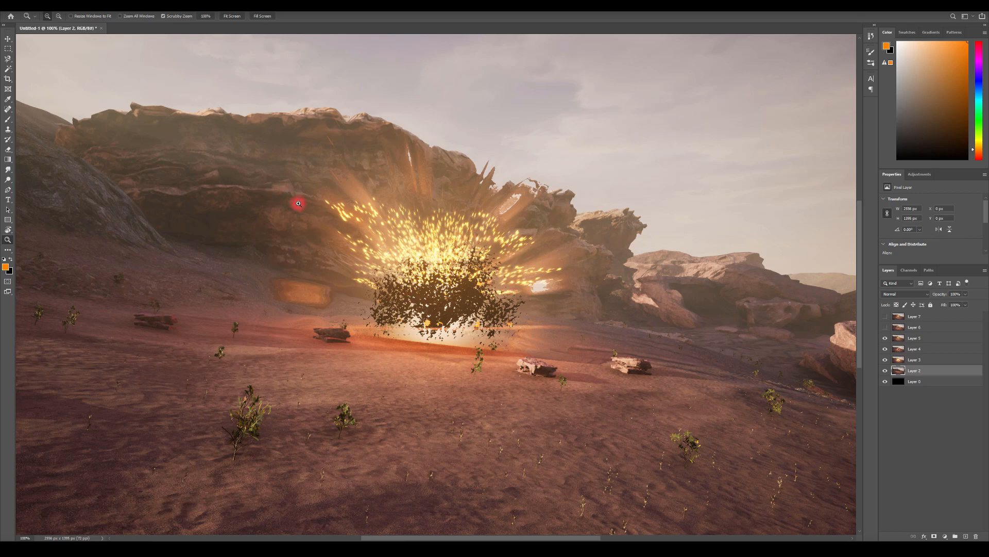
mouse_move(347, 223)
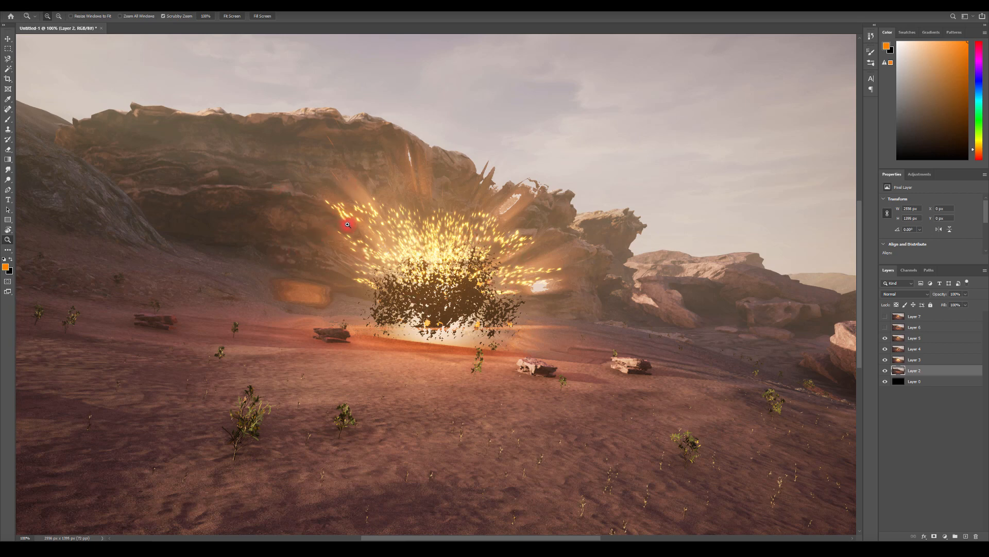
mouse_move(349, 190)
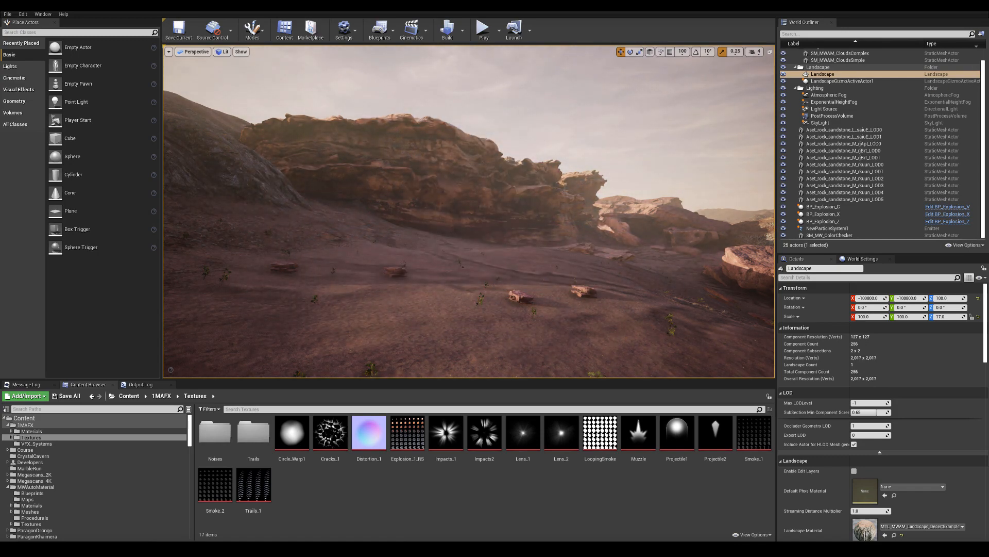
Bring the Unreal Engine level viewport forward with the 1MAFX Textures folder listed.
left_click(390, 192)
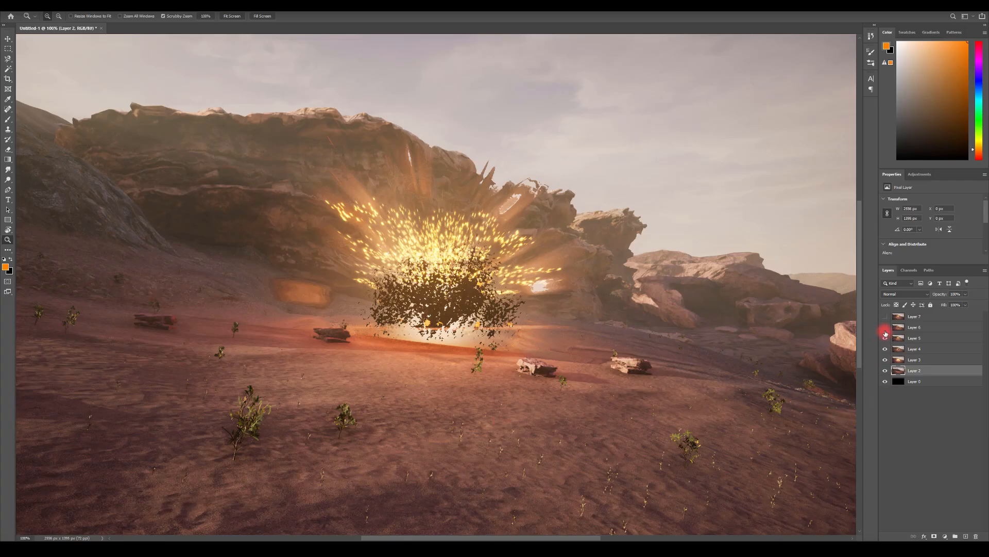
Show Layer 6 to add pale streaks and scattered embers to the explosion composite.
left_click(885, 316)
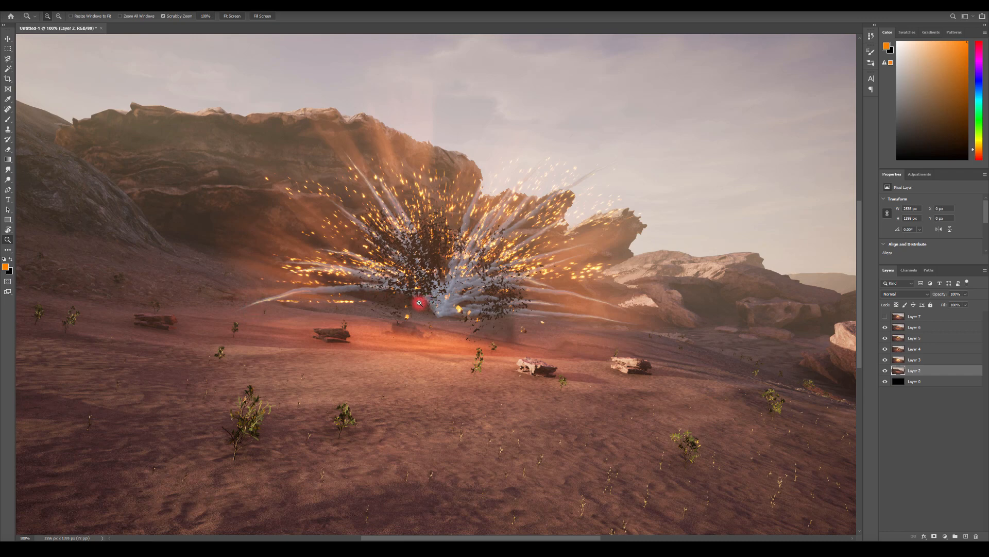
mouse_move(448, 305)
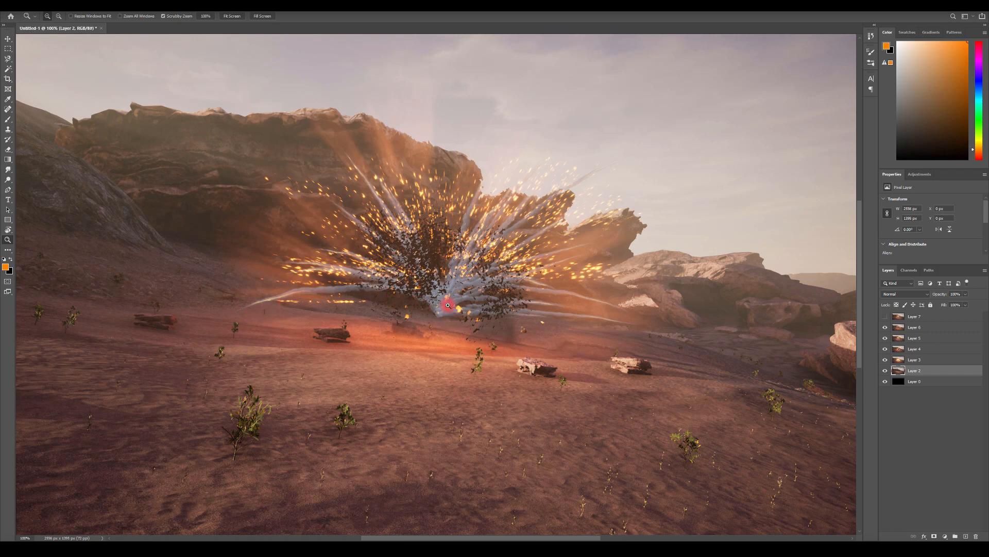
mouse_move(320, 295)
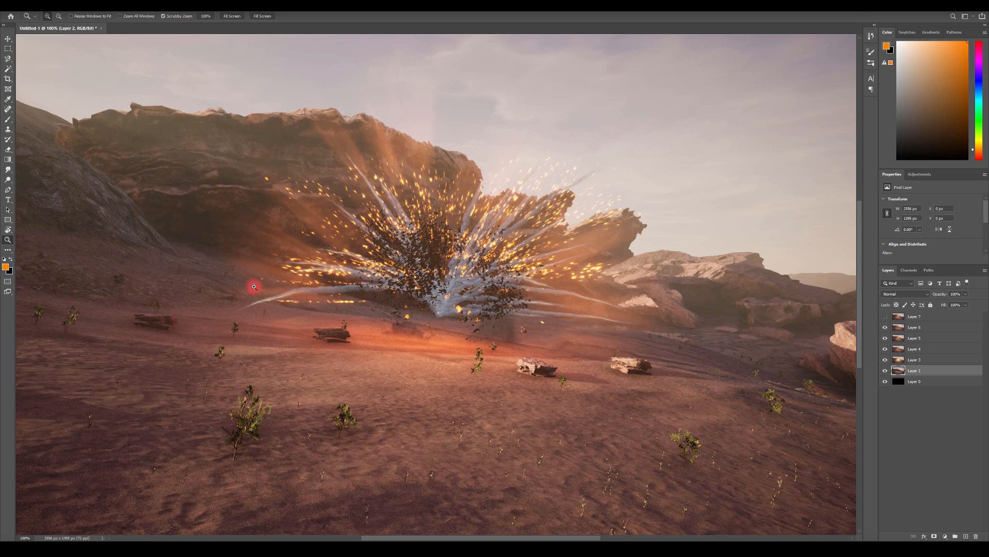
mouse_move(440, 310)
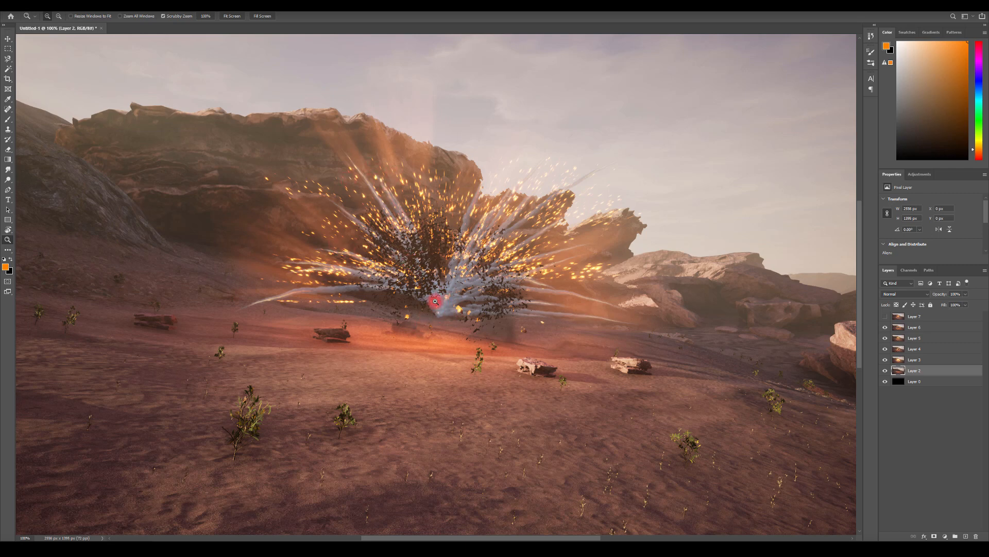
mouse_move(454, 309)
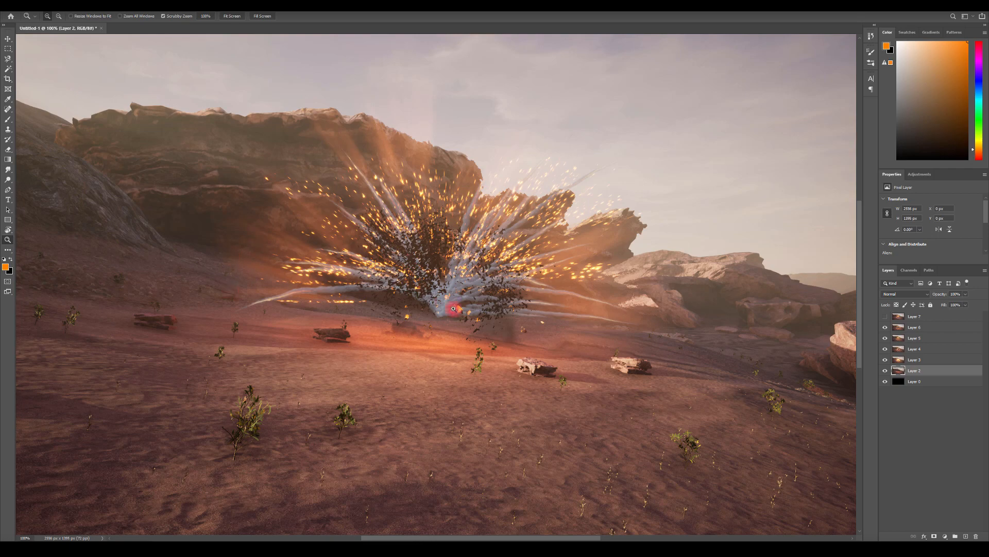
mouse_move(387, 201)
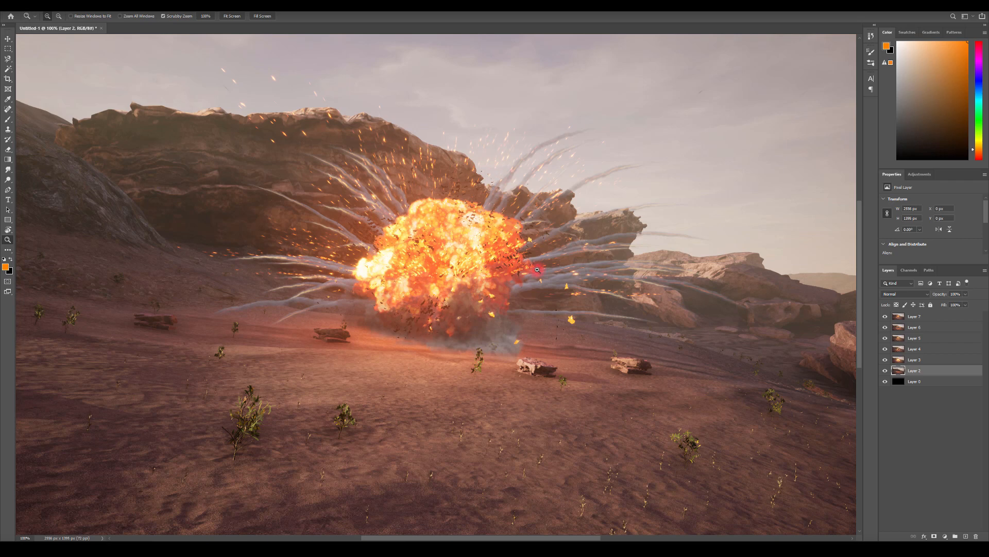
mouse_move(442, 206)
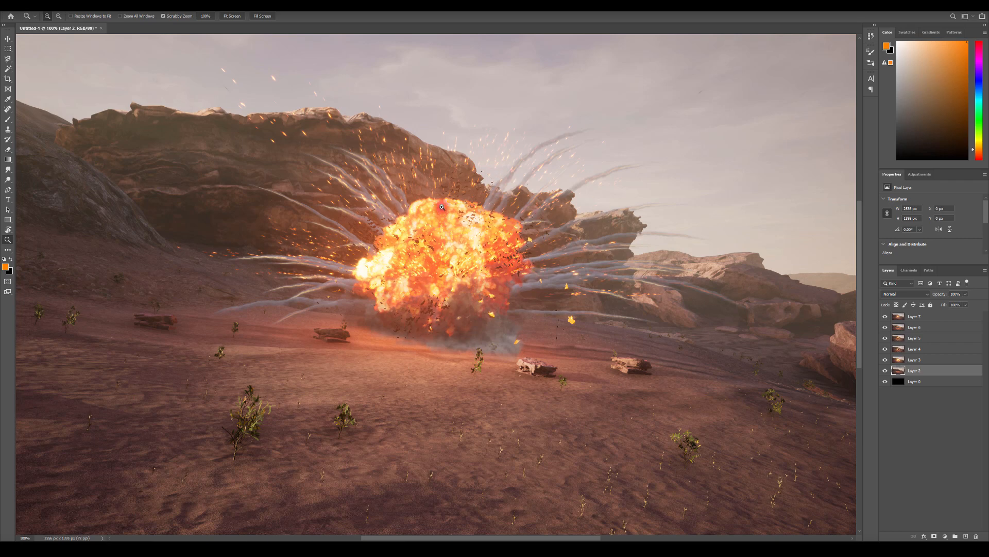
mouse_move(519, 227)
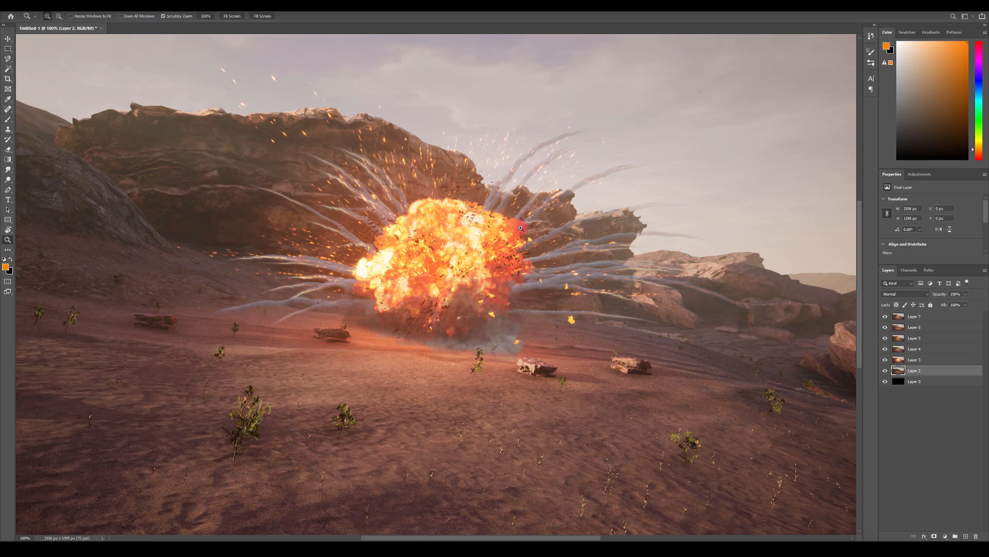
mouse_move(528, 268)
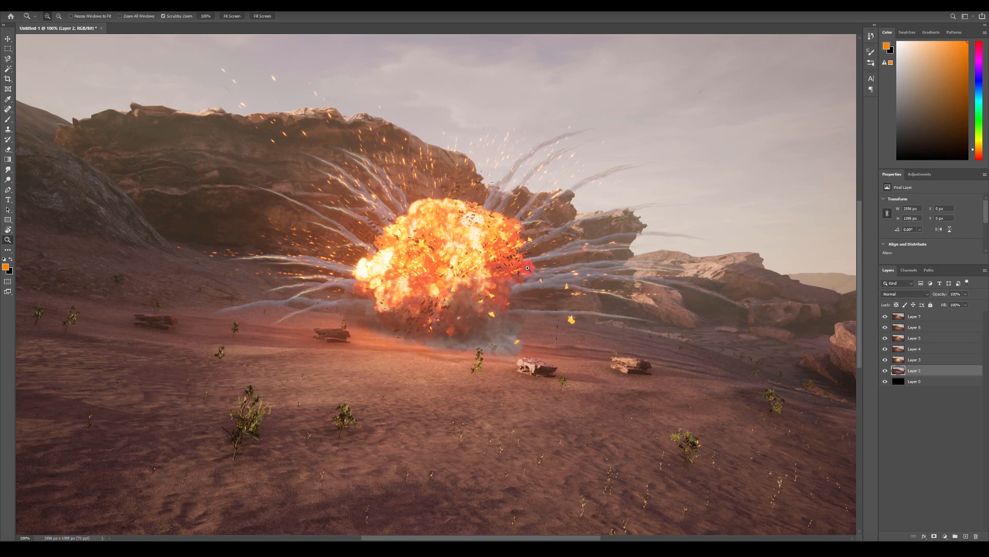
mouse_move(423, 315)
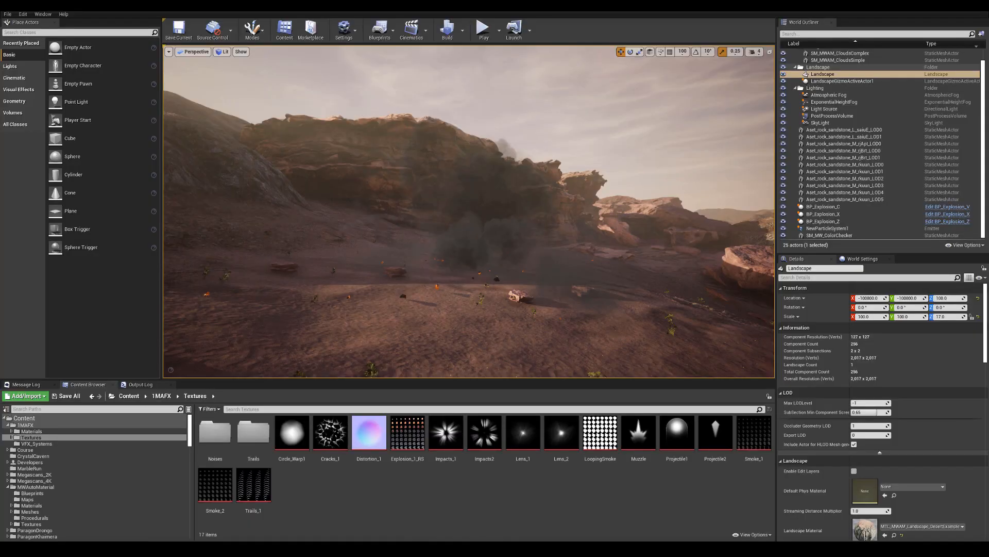
Open the Explosion_1_RS flipbook texture and confirm its Maximum Texture Size stays 2048.
left_click(310, 30)
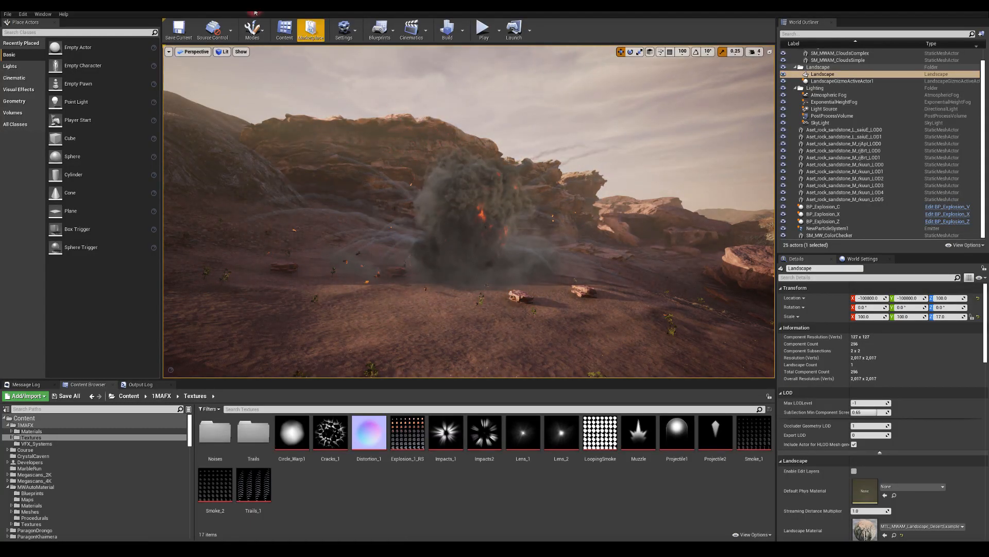
double_click(408, 432)
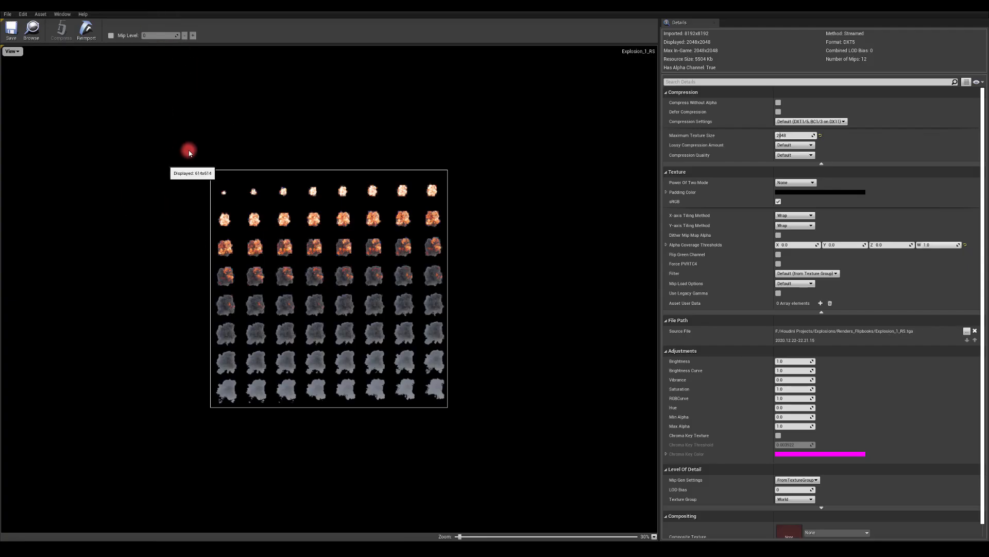
mouse_move(699, 53)
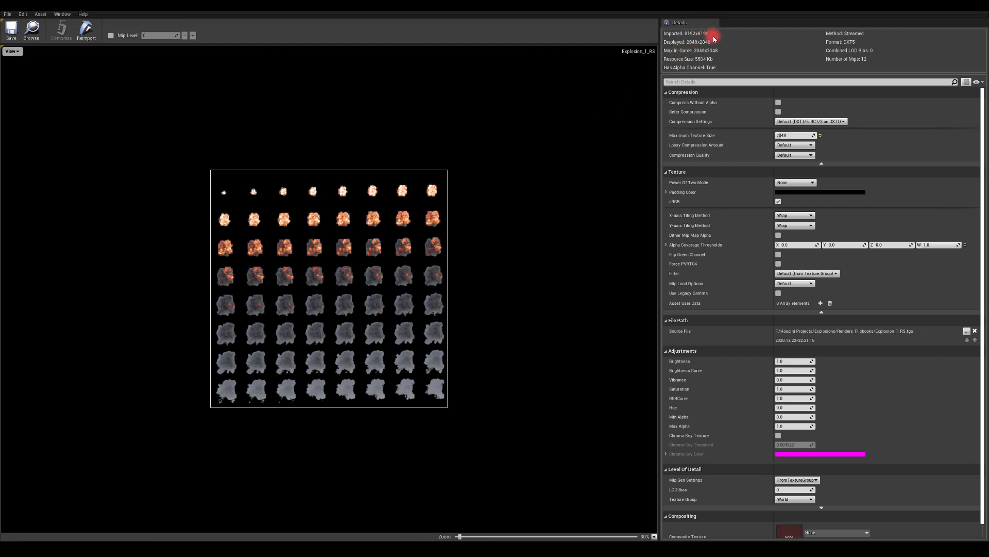
mouse_move(712, 122)
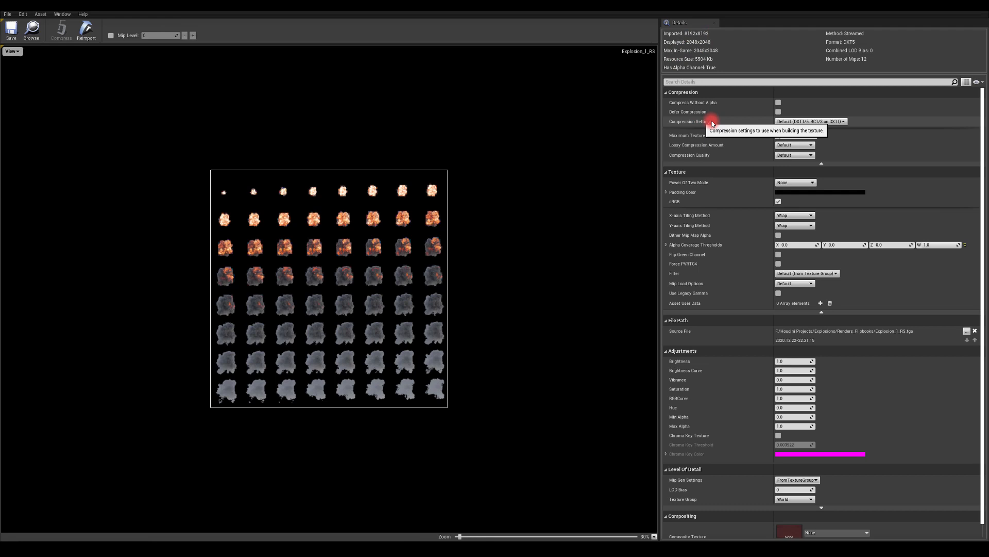
mouse_move(777, 135)
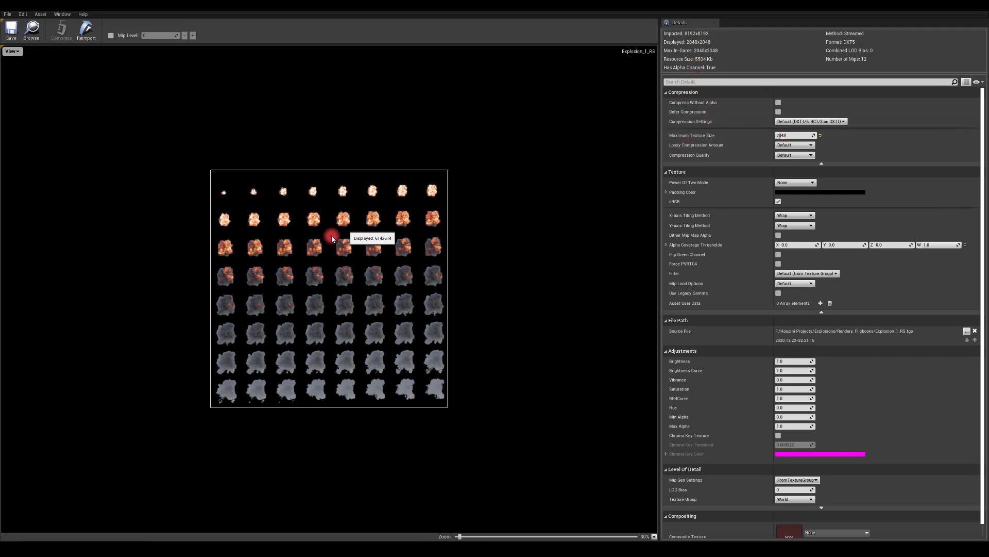
mouse_move(324, 184)
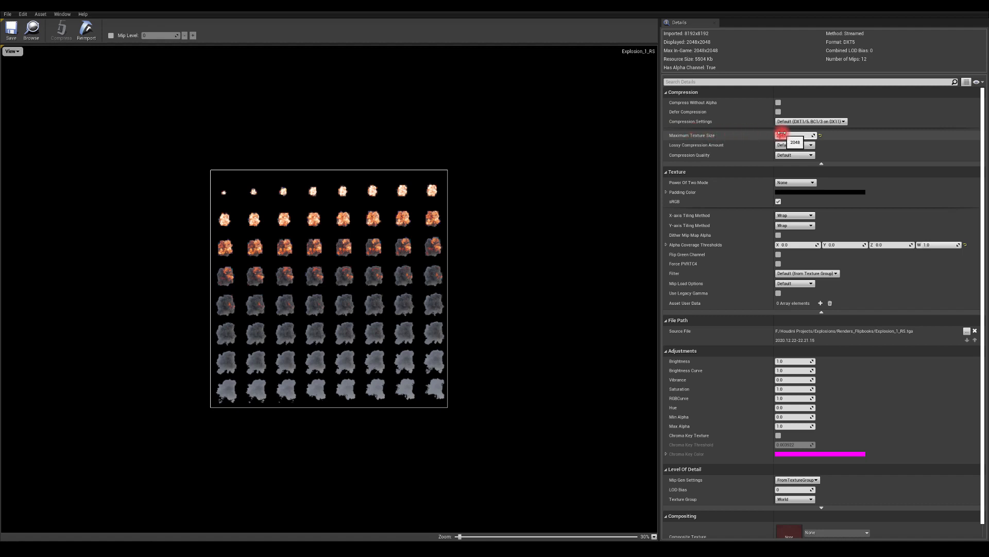
left_click(794, 135)
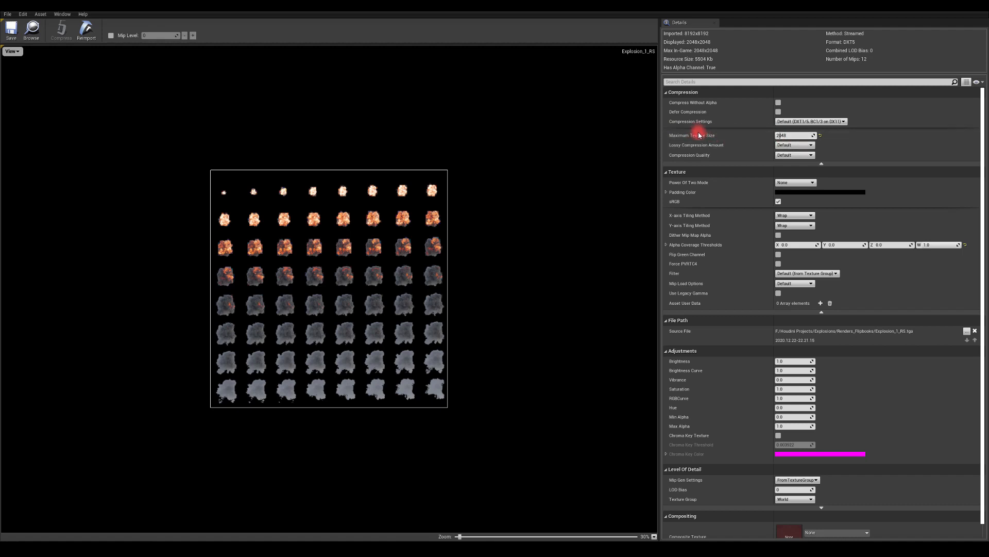
mouse_move(662, 145)
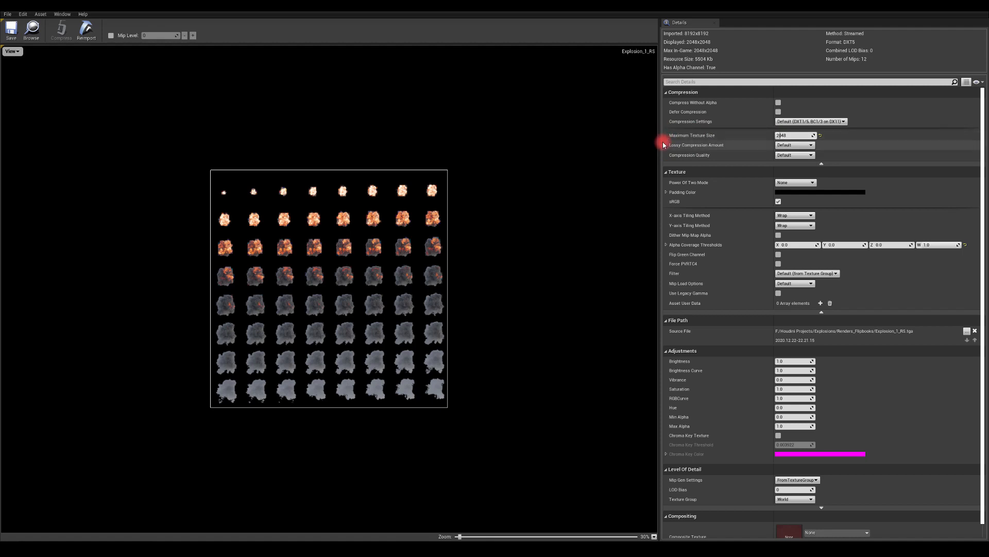
mouse_move(701, 144)
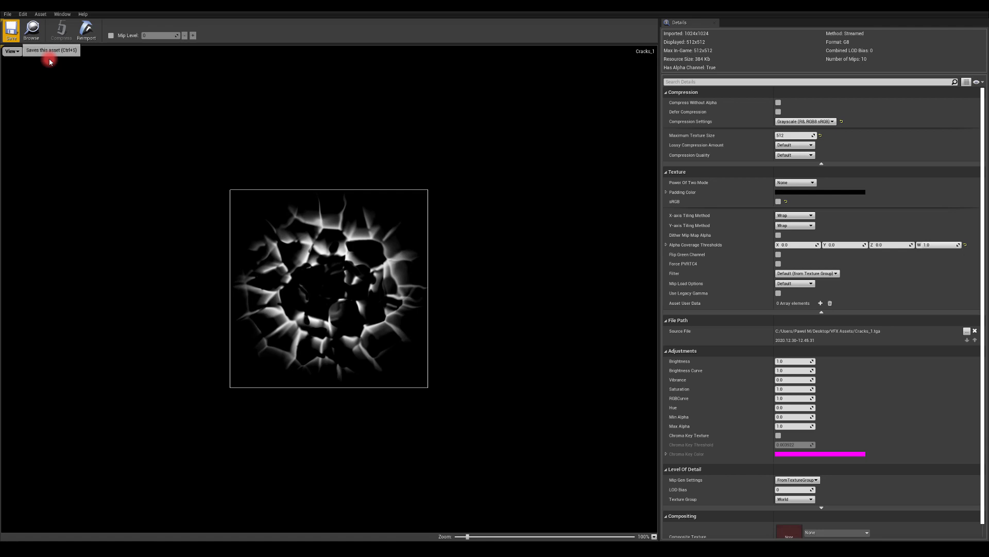
mouse_move(191, 238)
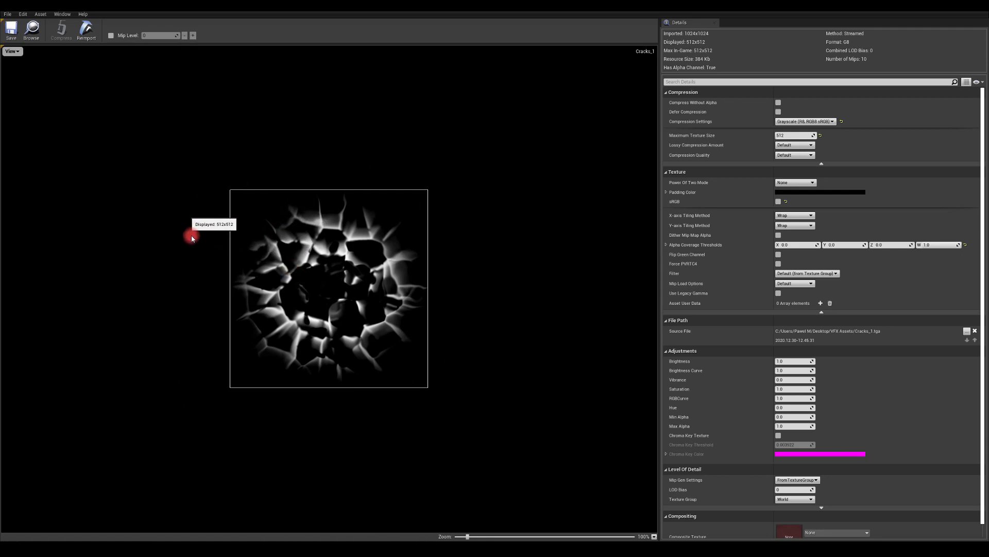
mouse_move(474, 310)
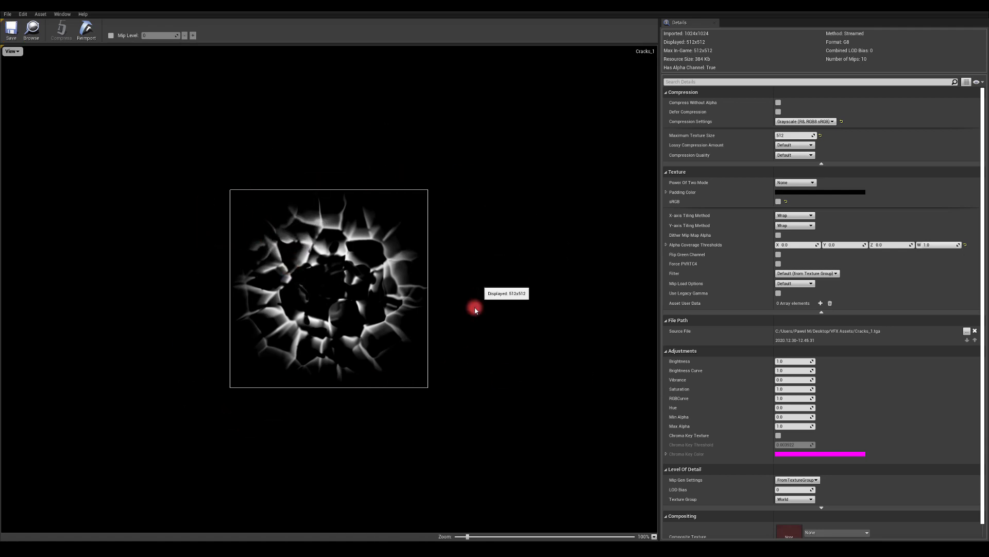
mouse_move(578, 94)
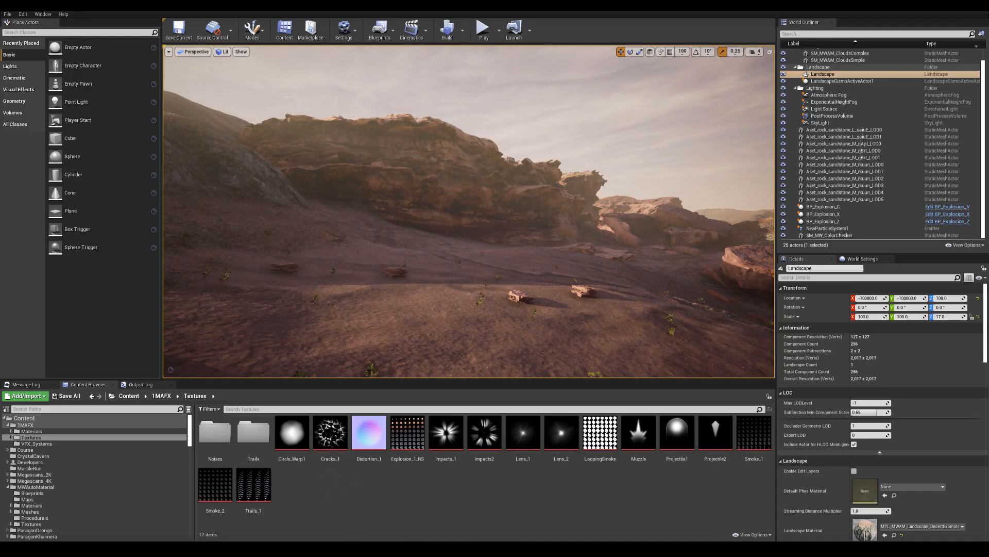
From the Materials folder, place a Scorch_decal actor onto the desert ground near the rocks.
left_click(30, 431)
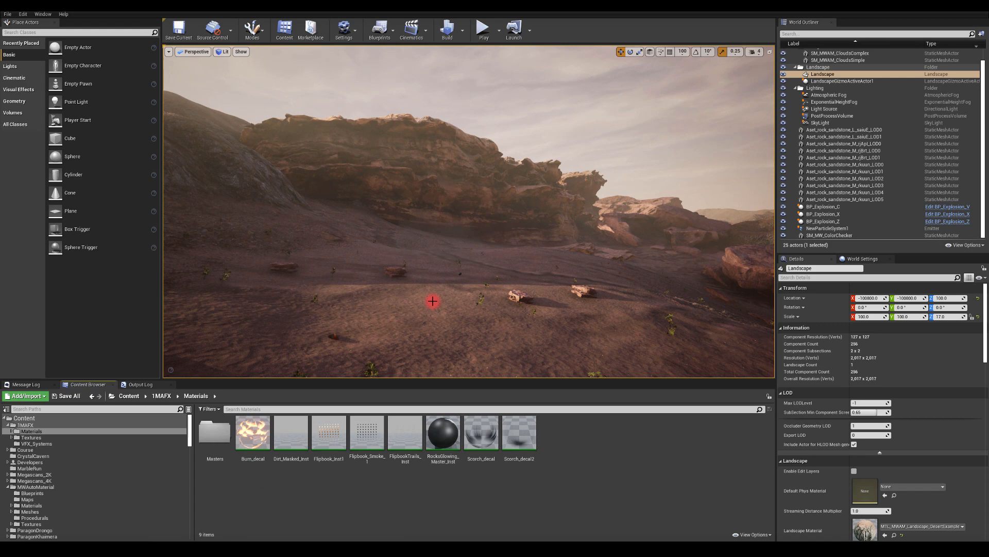
left_click(252, 434)
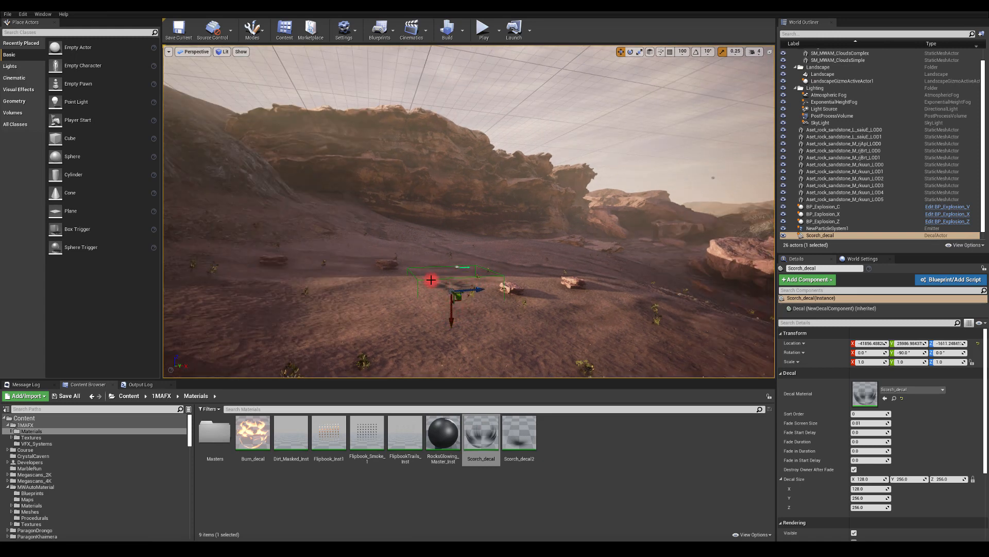
triple_click(869, 498)
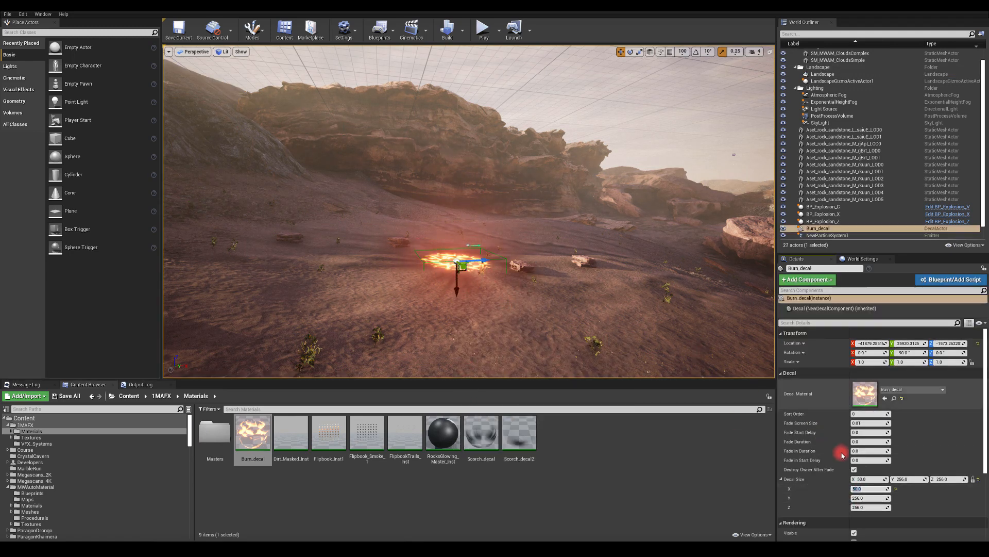
Set the Burn_decal size to X 50, Y 500, Z 500 and rotate it across the ground.
triple_click(870, 498)
type("500")
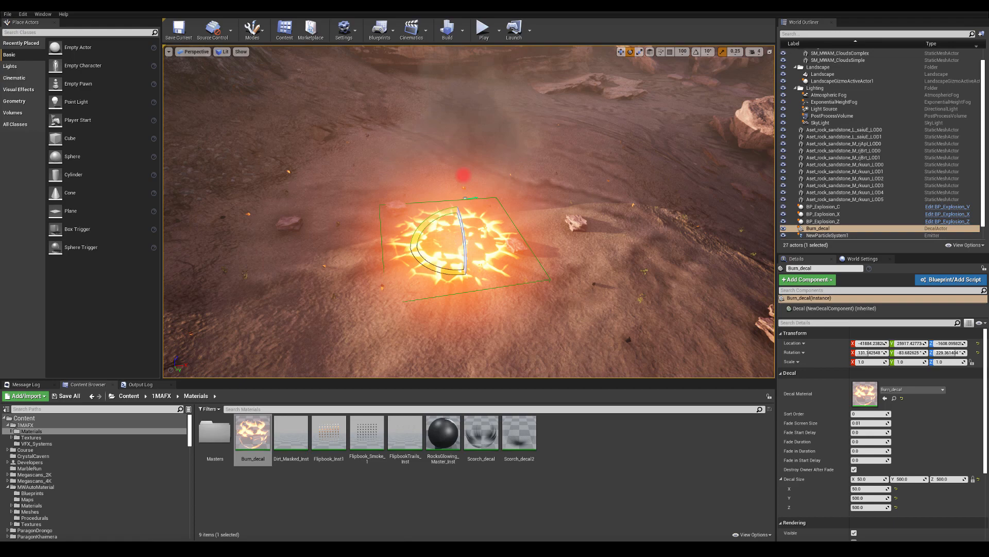
left_click(827, 235)
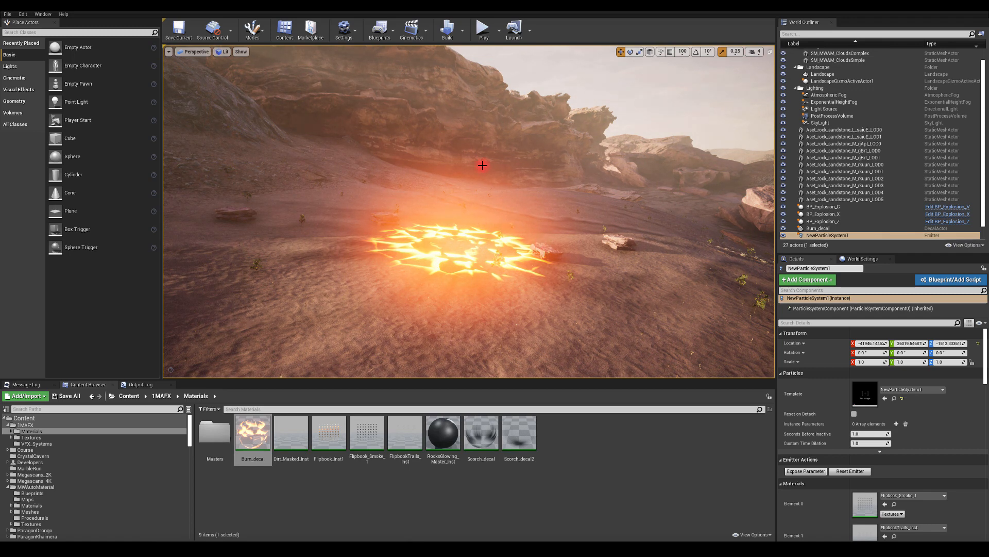
mouse_move(322, 250)
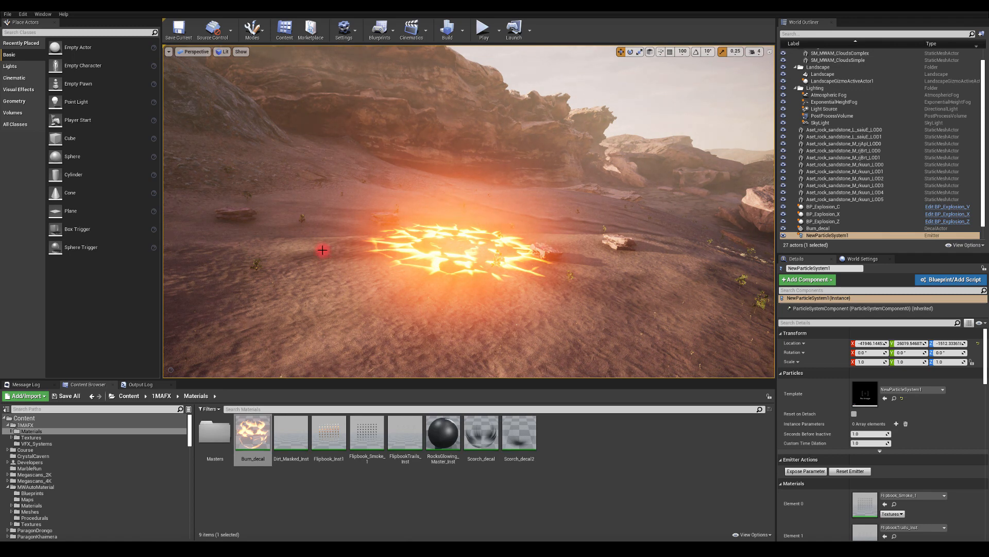
mouse_move(380, 254)
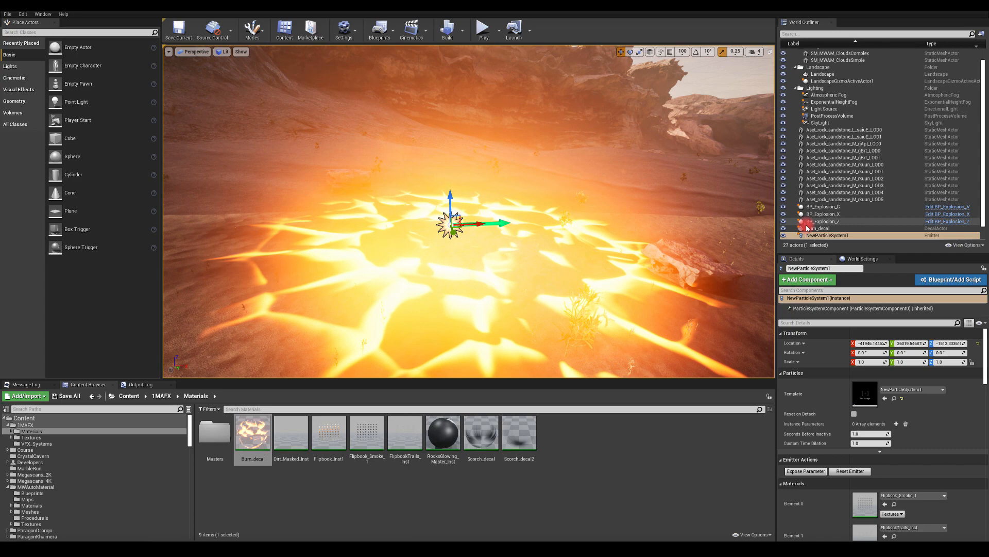
Fly the viewport camera in to inspect the glowing Burn_decal up close.
left_click(819, 214)
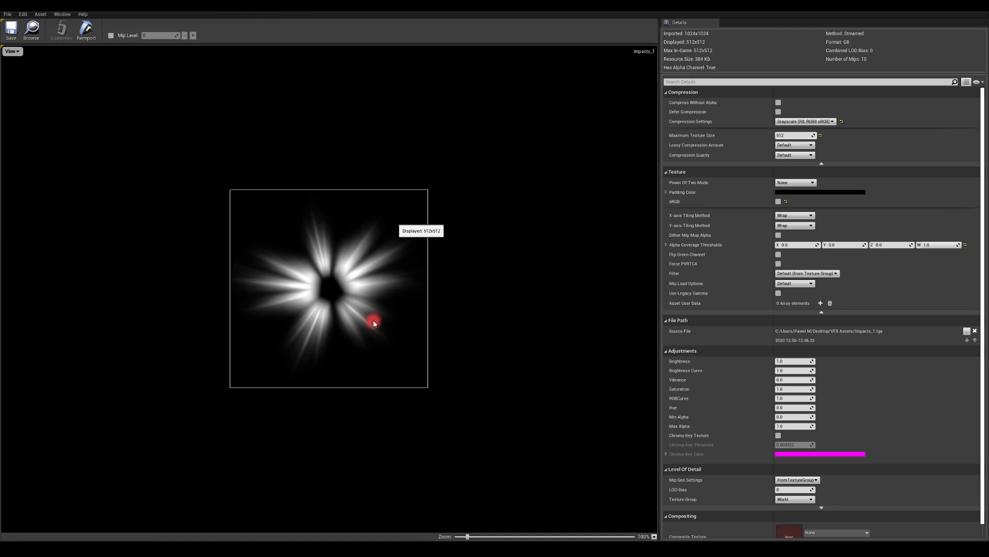
mouse_move(399, 259)
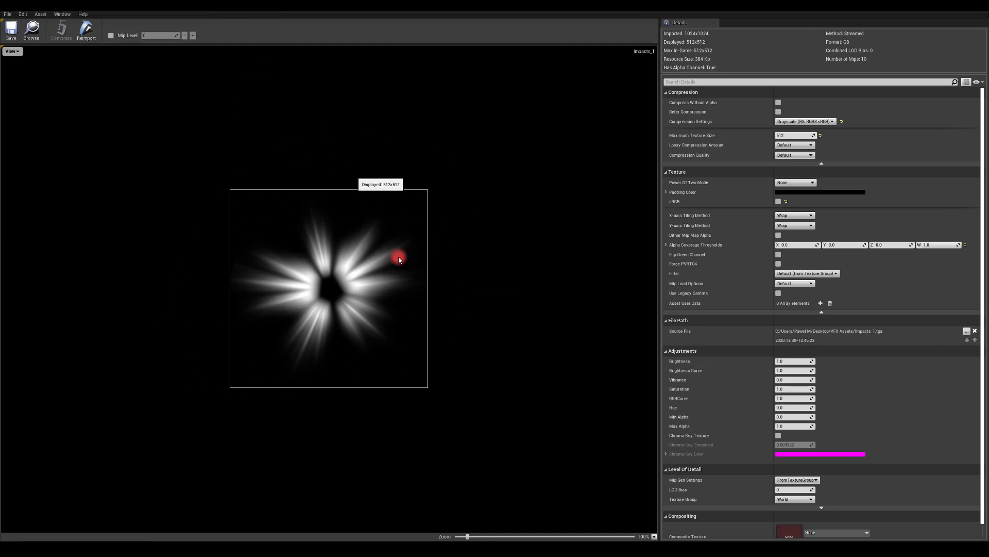
mouse_move(160, 185)
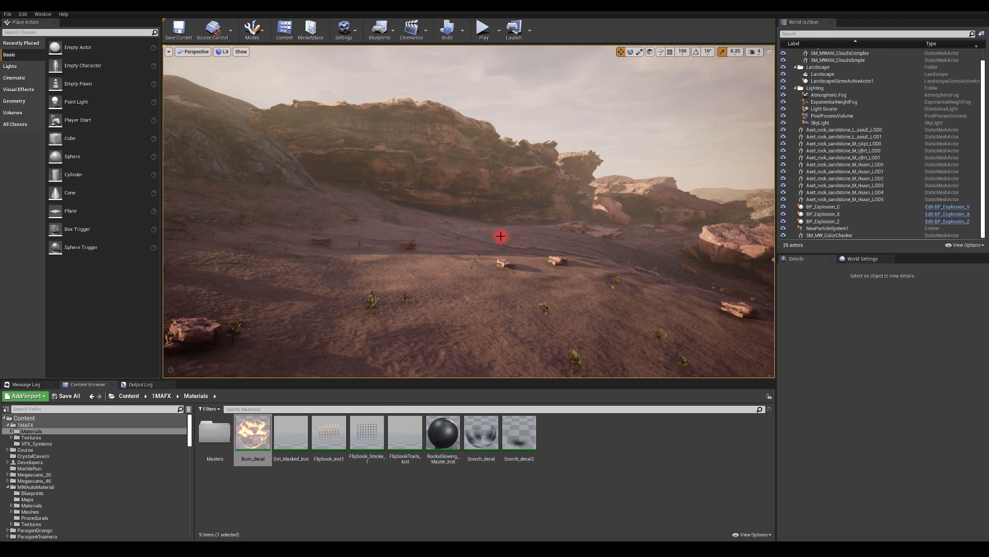
mouse_move(481, 225)
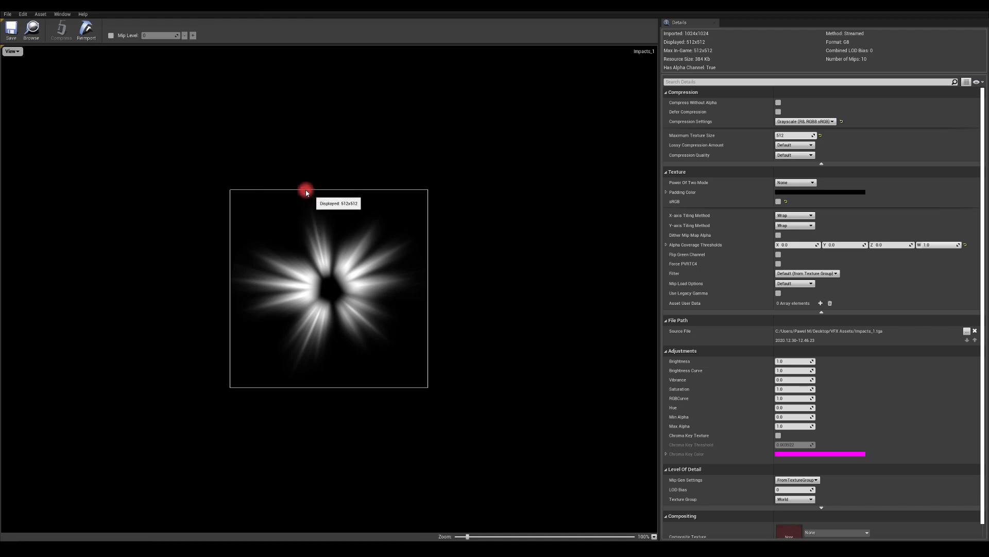
mouse_move(315, 163)
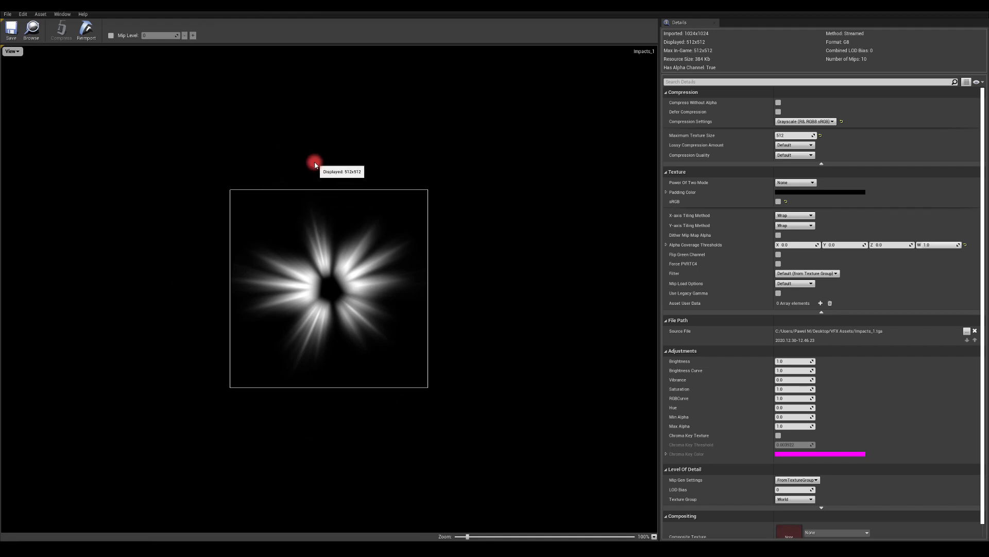
mouse_move(234, 121)
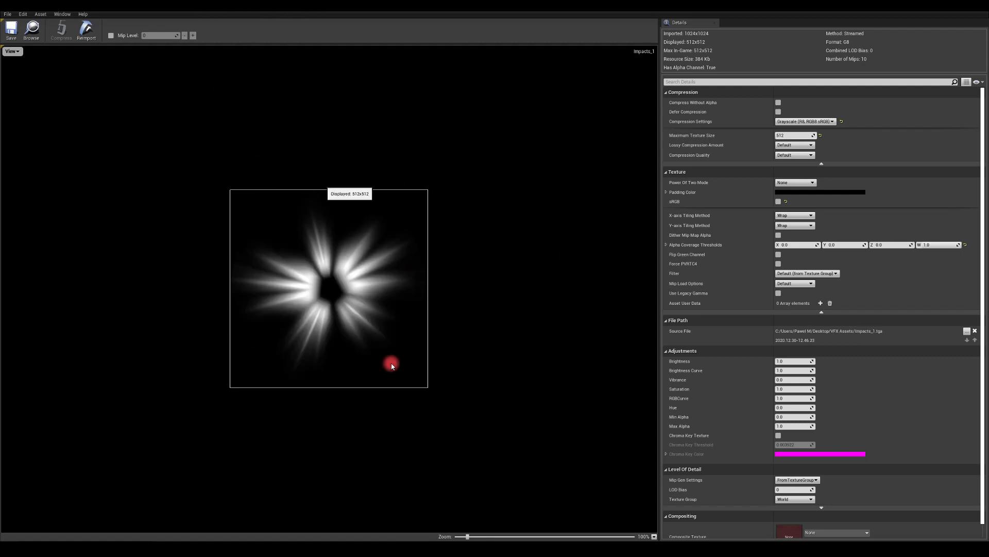
mouse_move(277, 18)
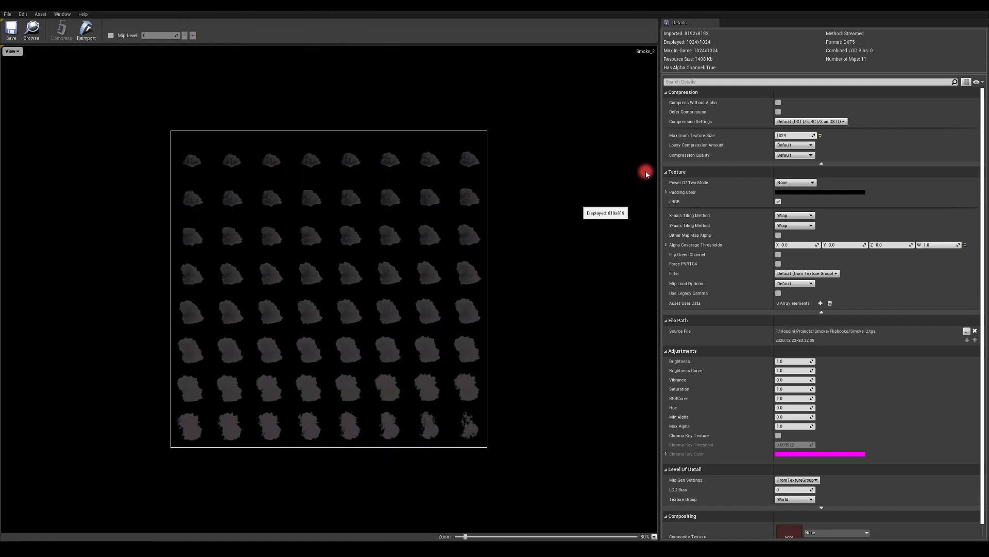
mouse_move(705, 33)
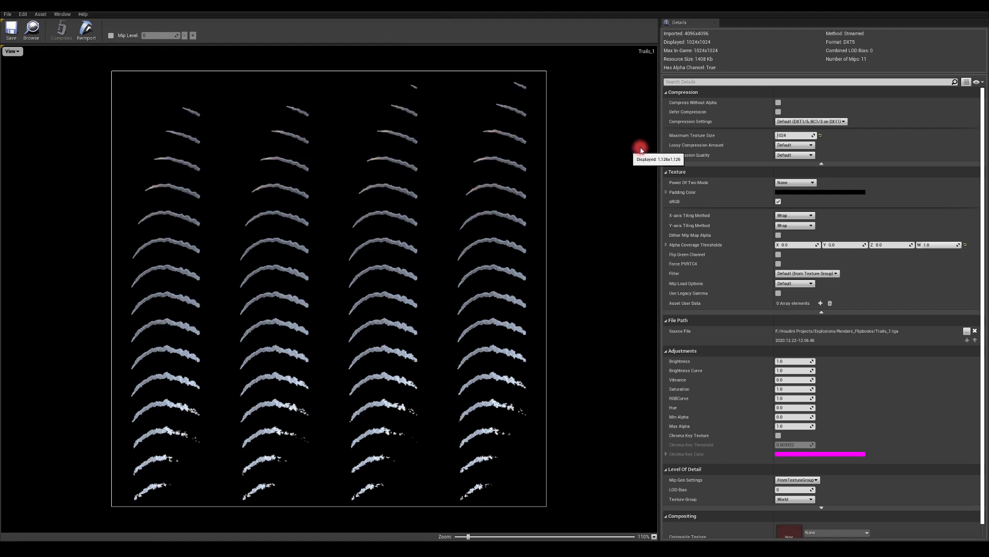
mouse_move(367, 121)
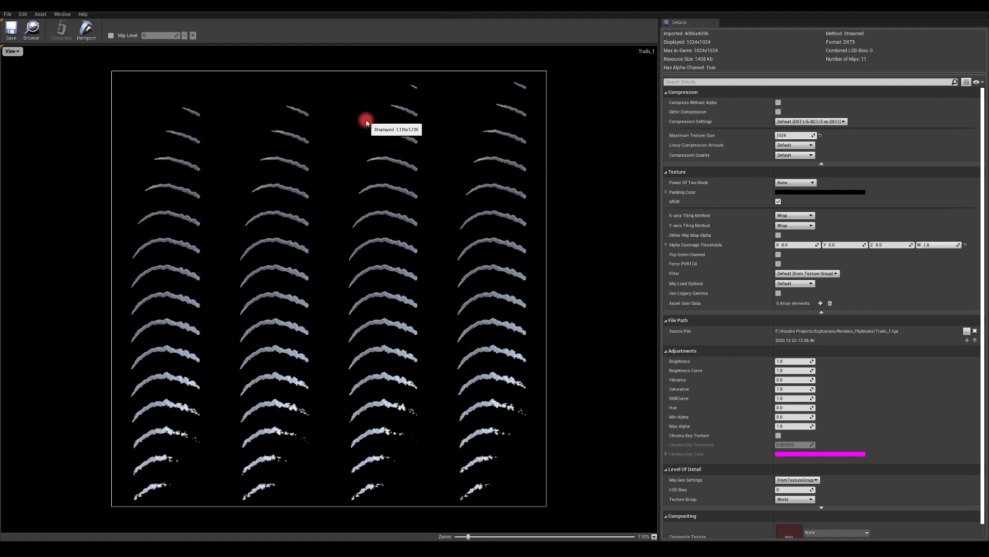
mouse_move(204, 68)
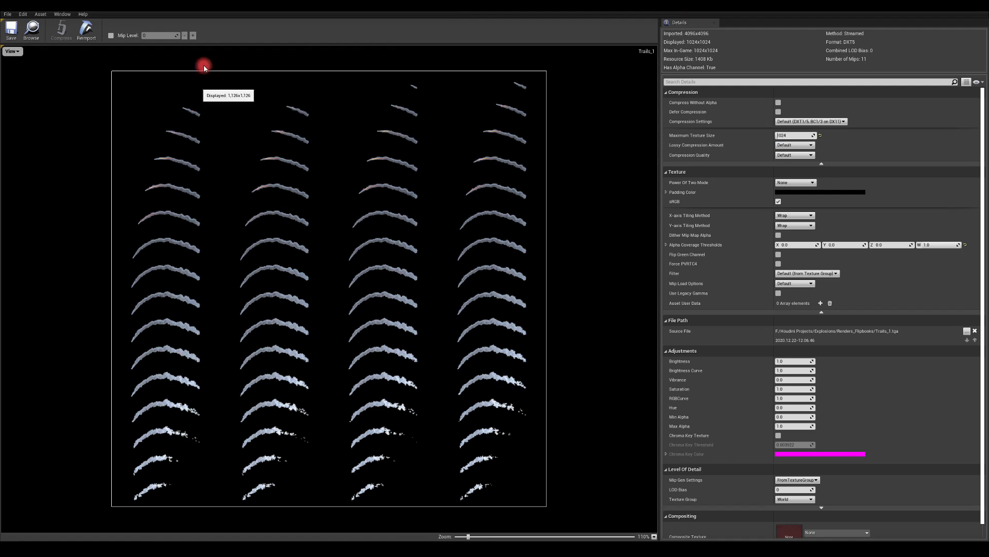
mouse_move(257, 105)
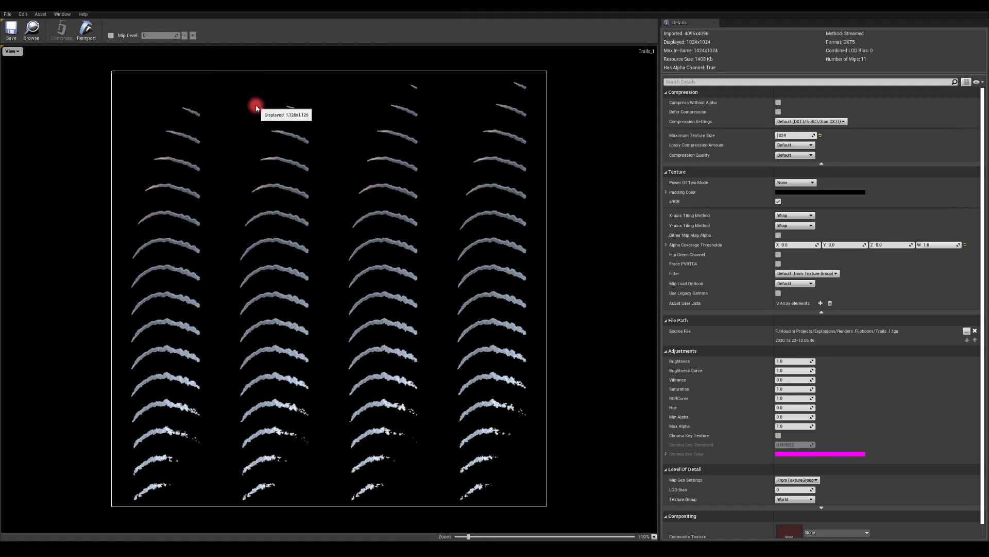
mouse_move(80, 96)
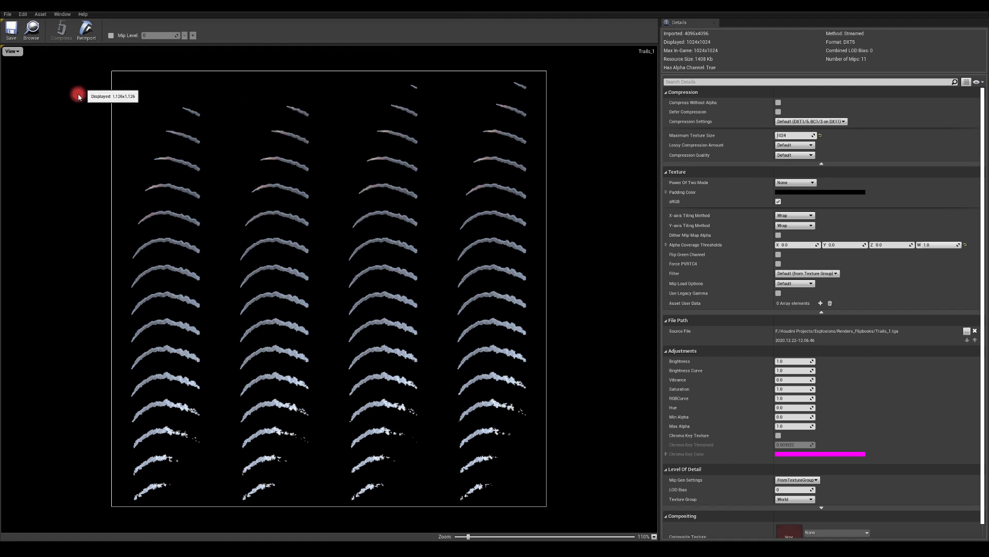
mouse_move(419, 505)
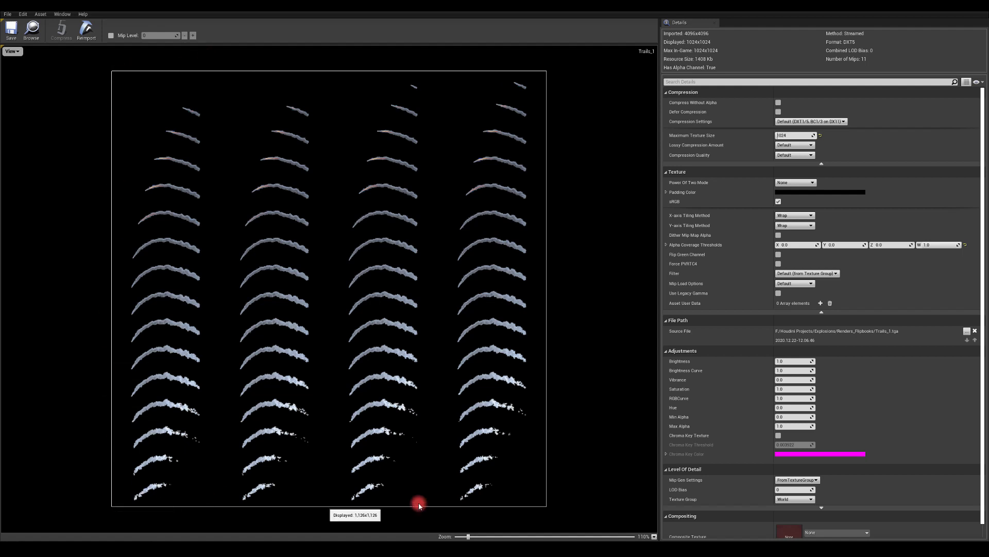
mouse_move(434, 86)
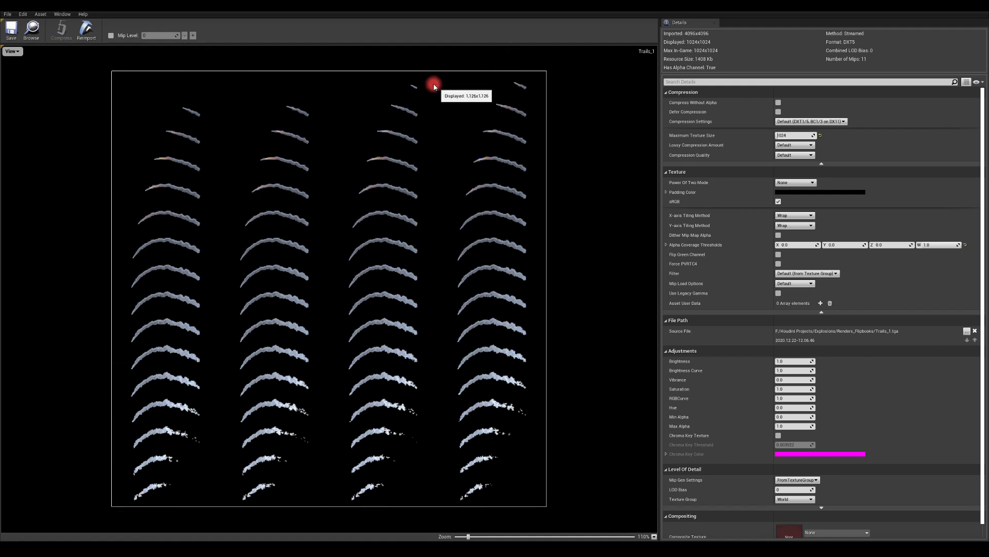
mouse_move(520, 494)
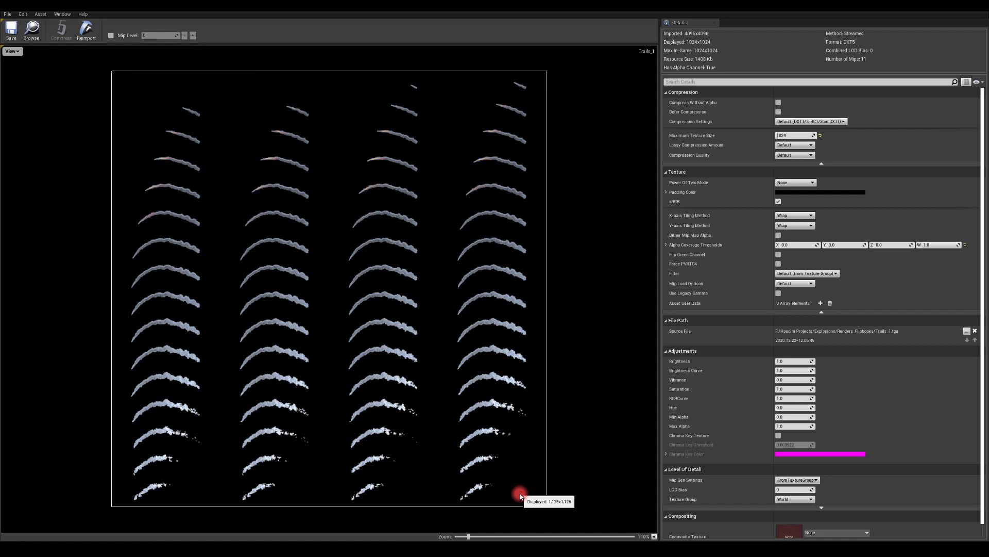
mouse_move(105, 104)
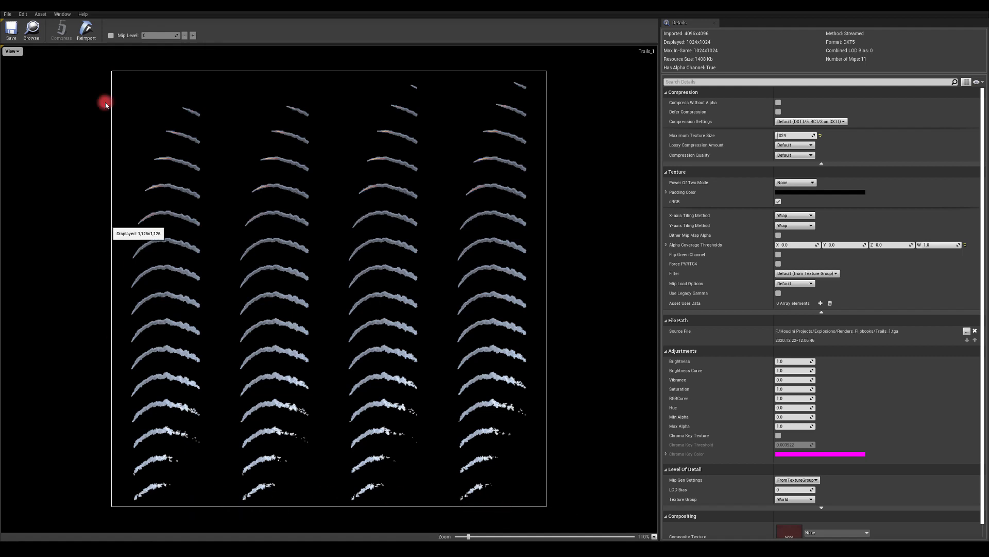
mouse_move(532, 440)
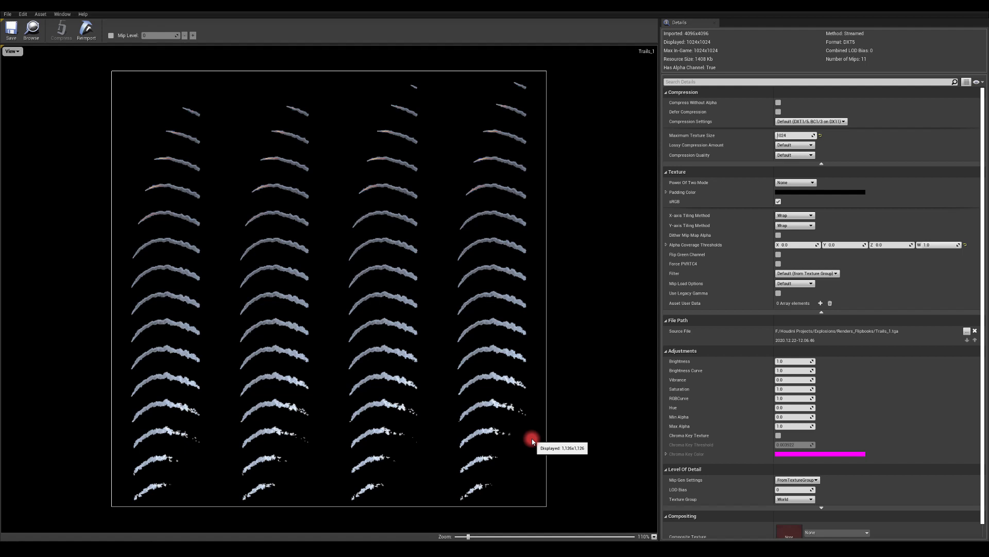
mouse_move(507, 467)
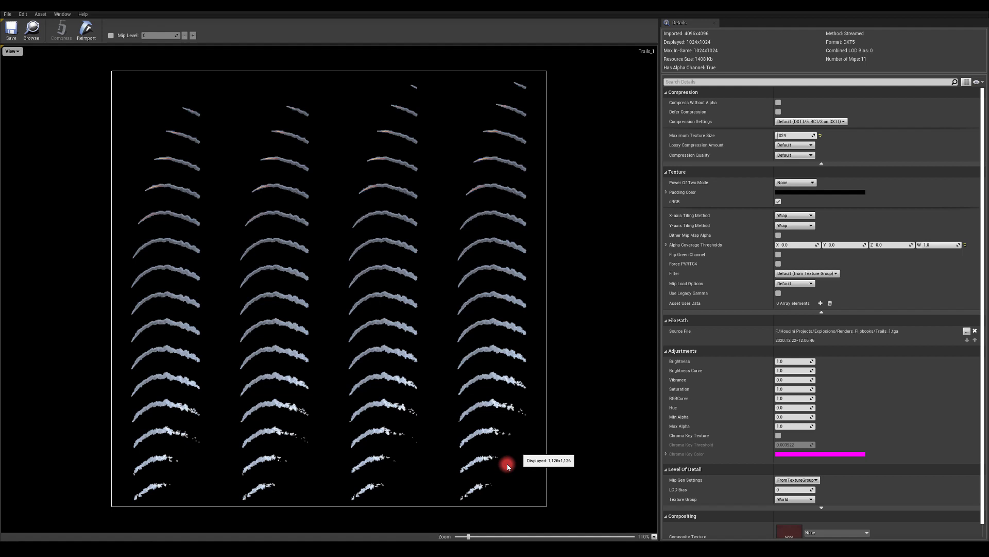
mouse_move(439, 79)
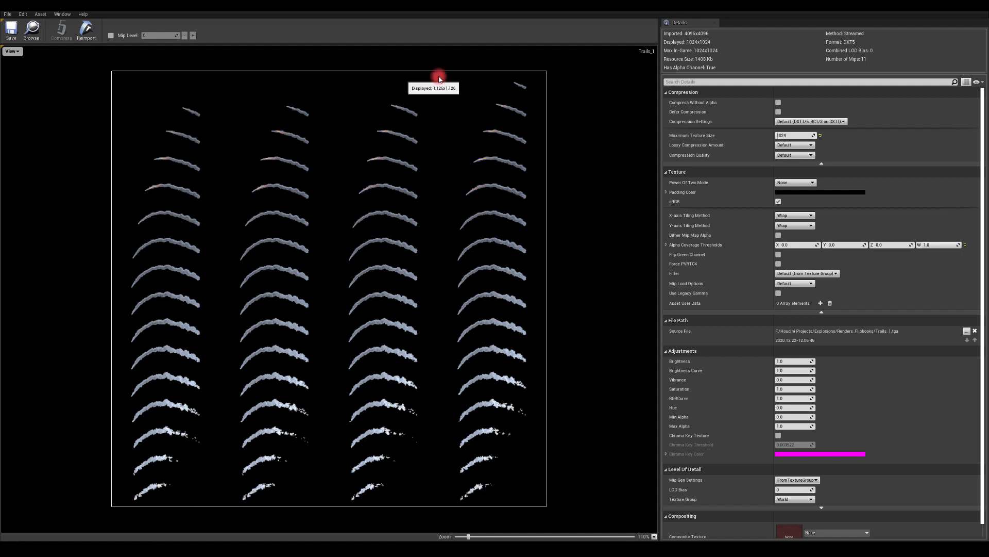
mouse_move(98, 141)
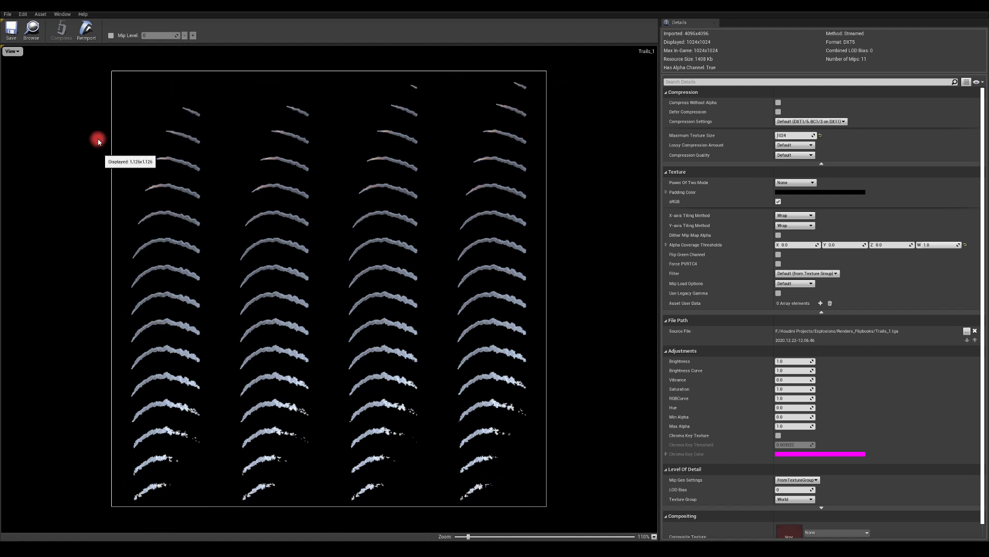
mouse_move(498, 281)
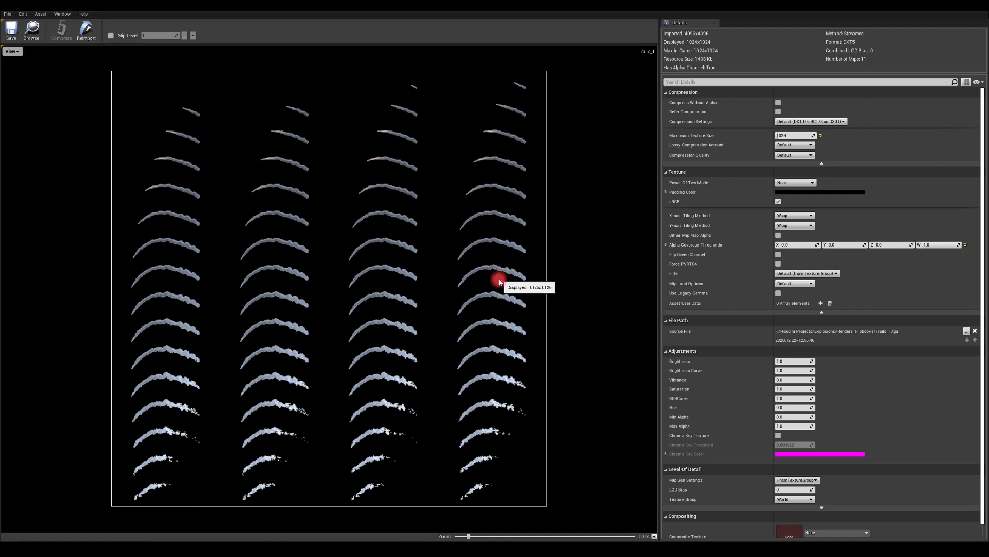
mouse_move(120, 469)
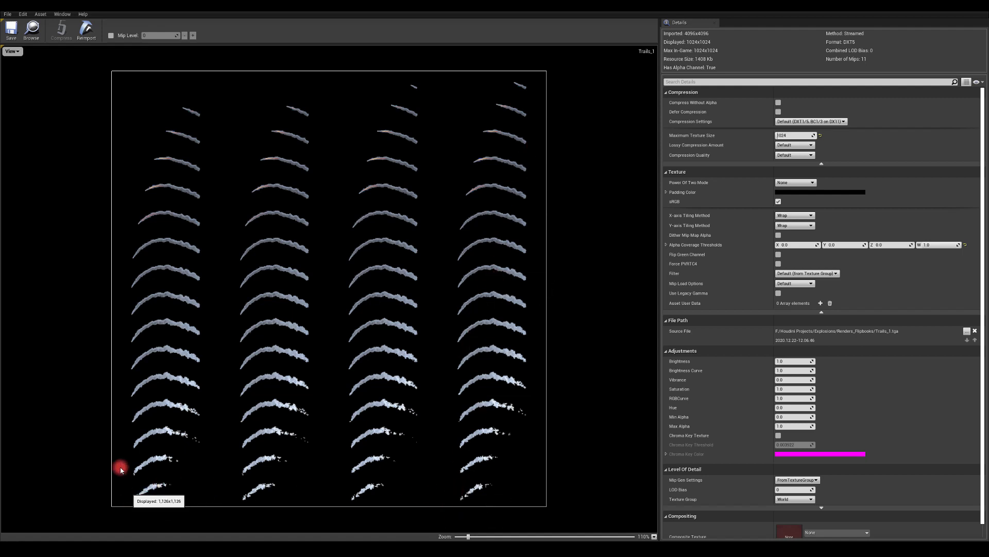
mouse_move(345, 96)
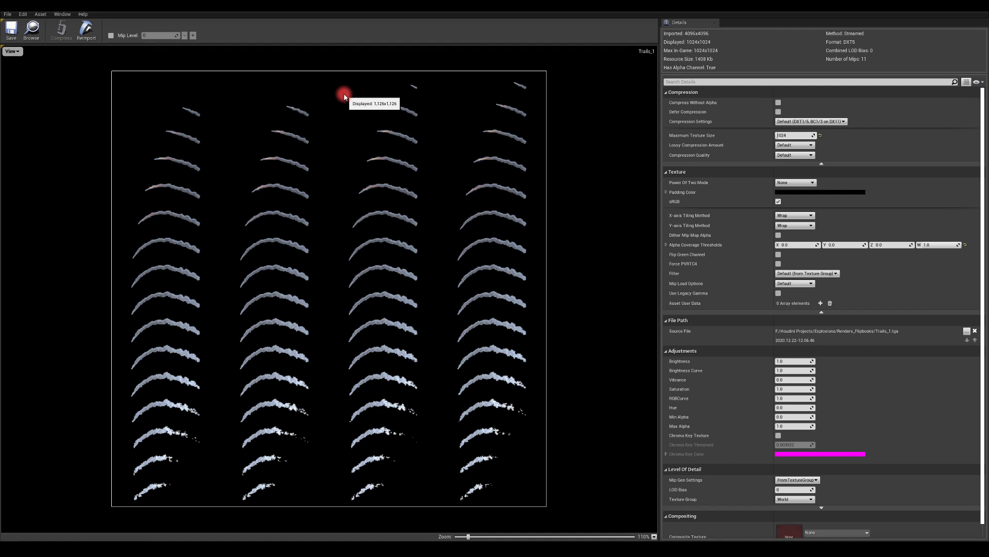
mouse_move(365, 238)
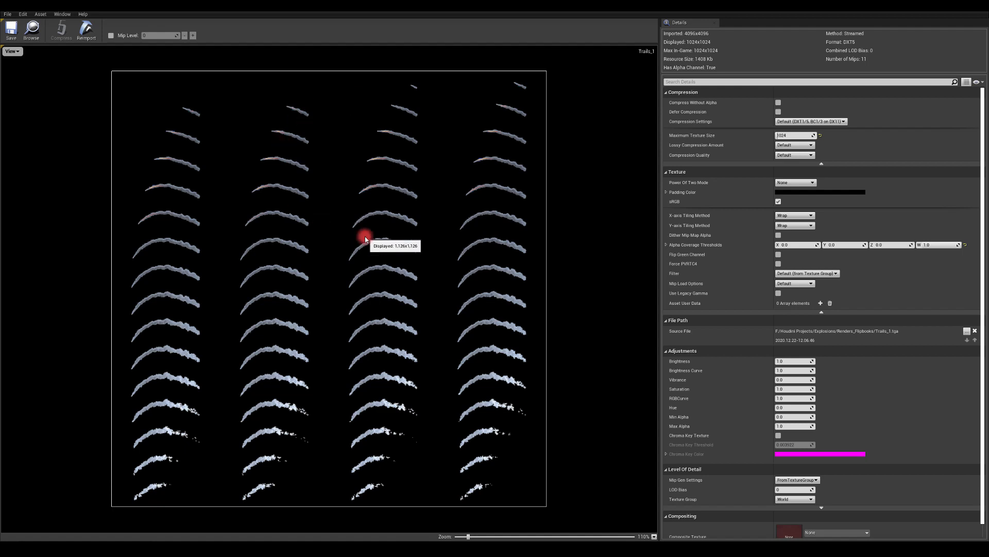
mouse_move(112, 63)
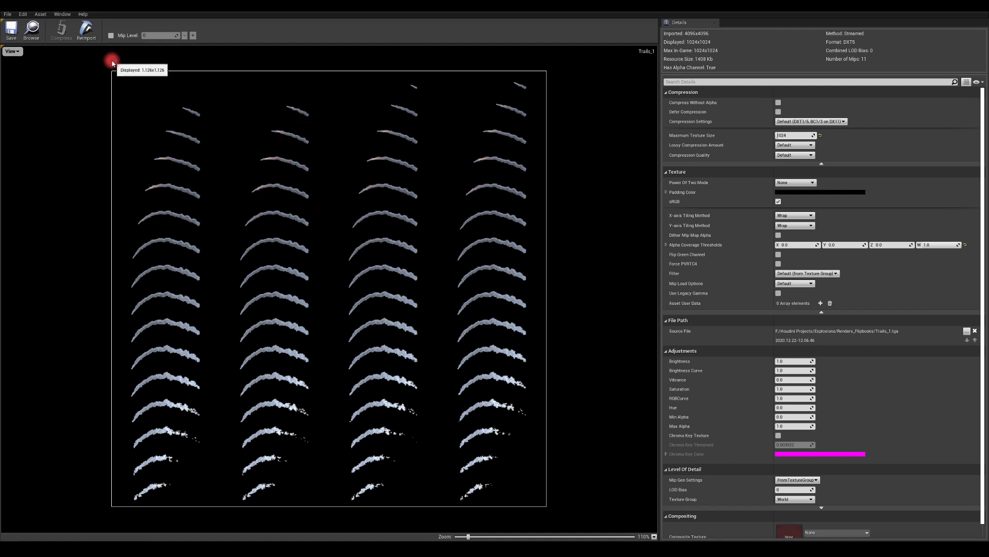
mouse_move(321, 97)
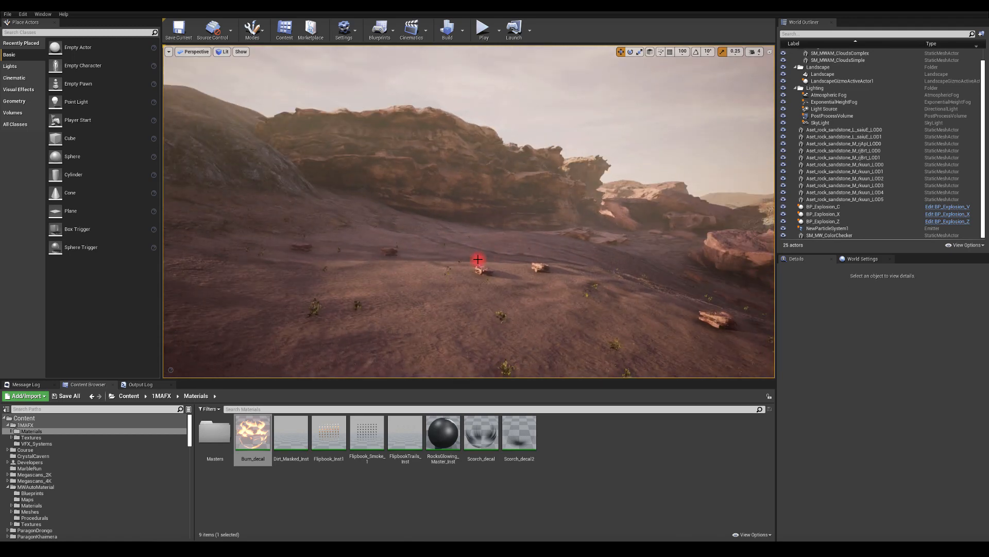
mouse_move(610, 295)
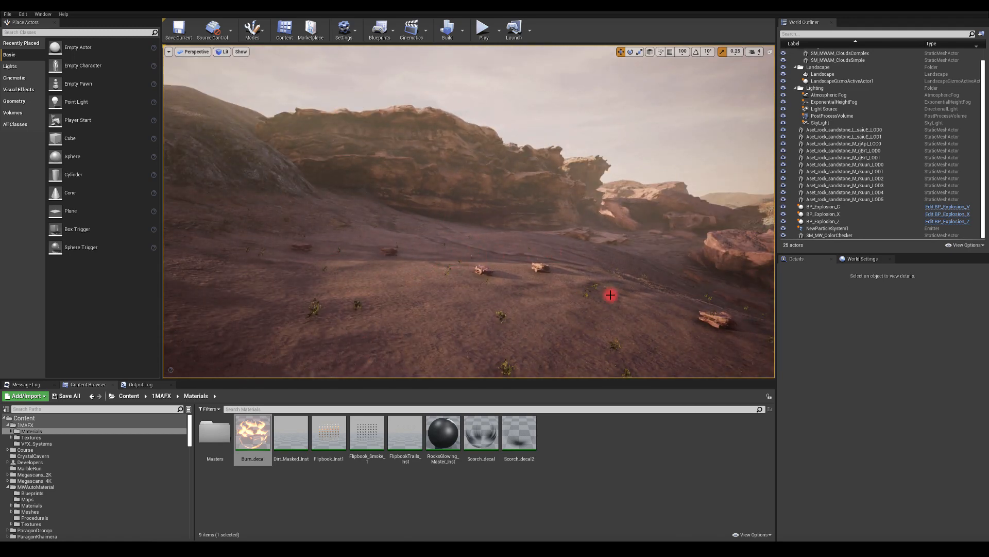